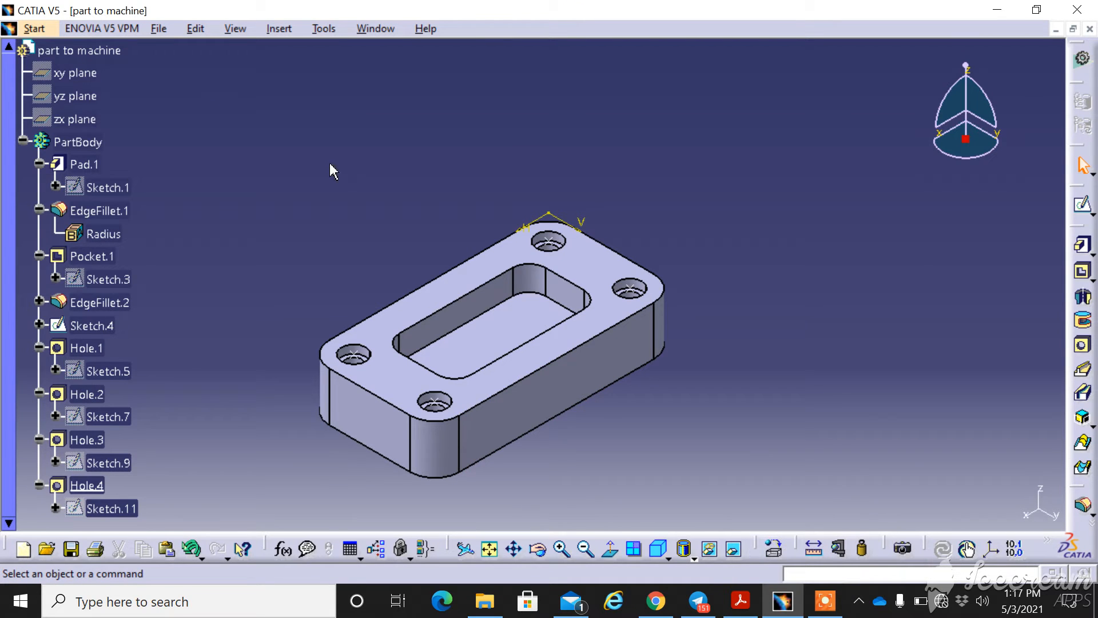
mouse_move(341, 292)
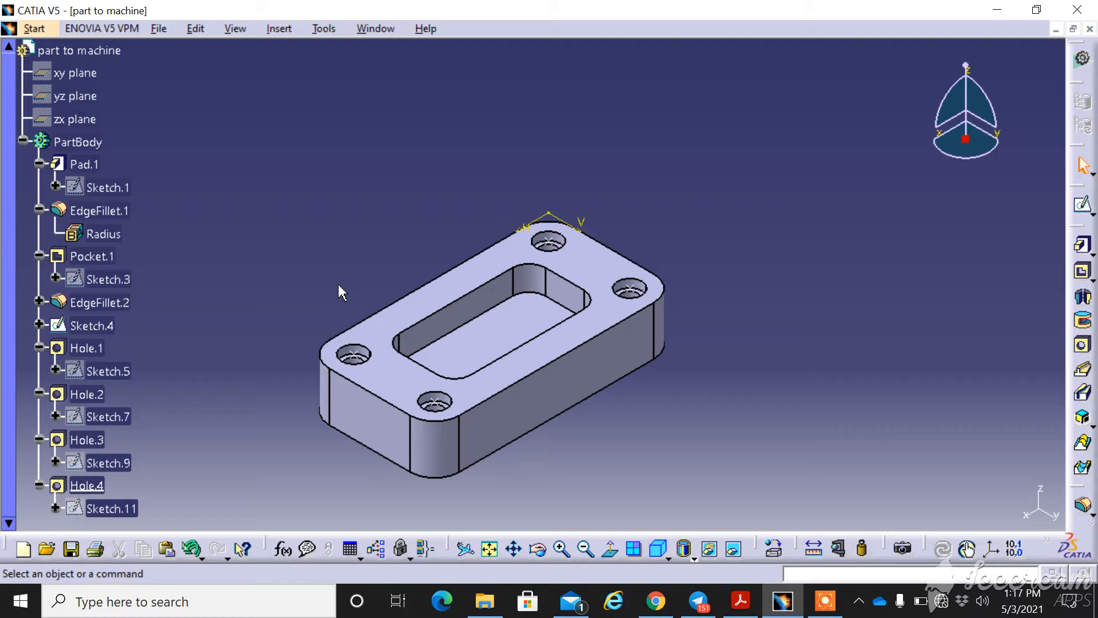
mouse_move(323, 281)
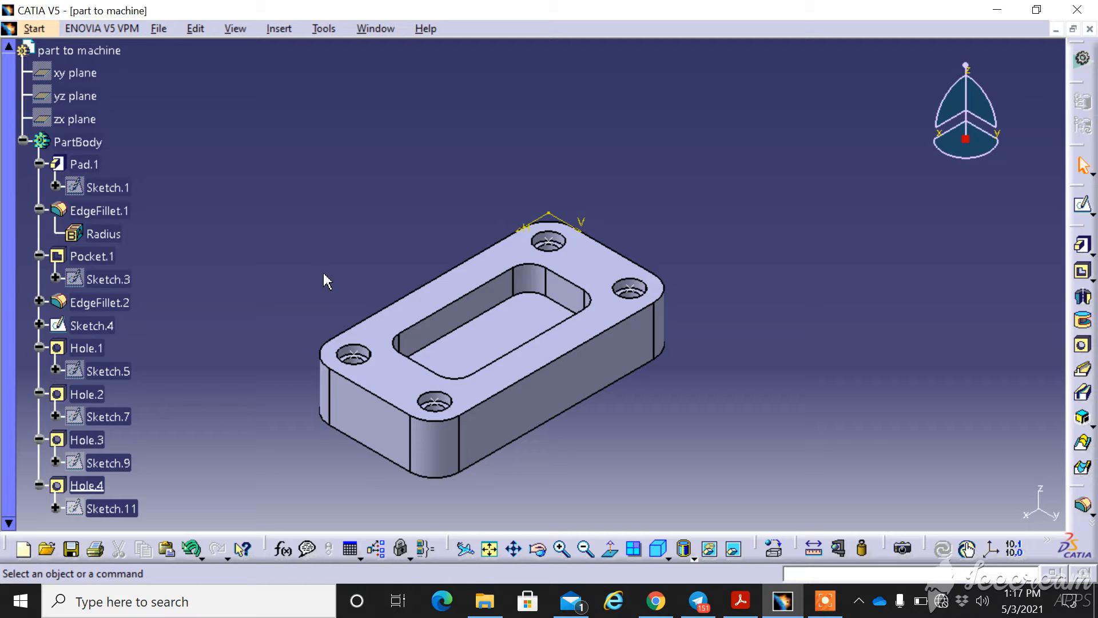
mouse_move(426, 293)
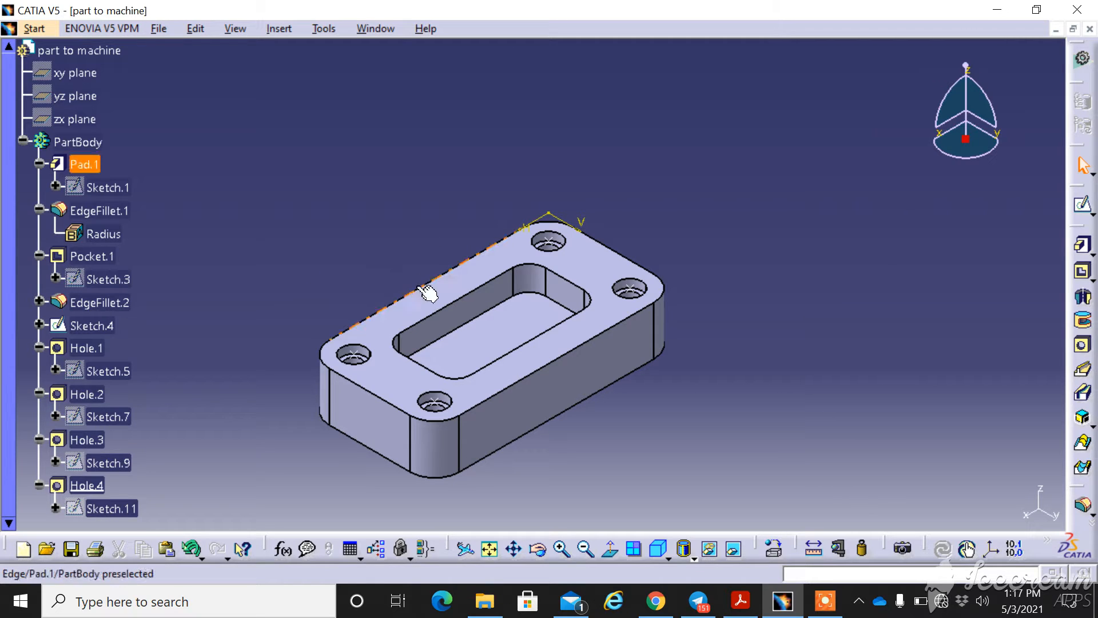
Collapse the PartBody branch so its feature history is hidden in the tree.
left_click(382, 259)
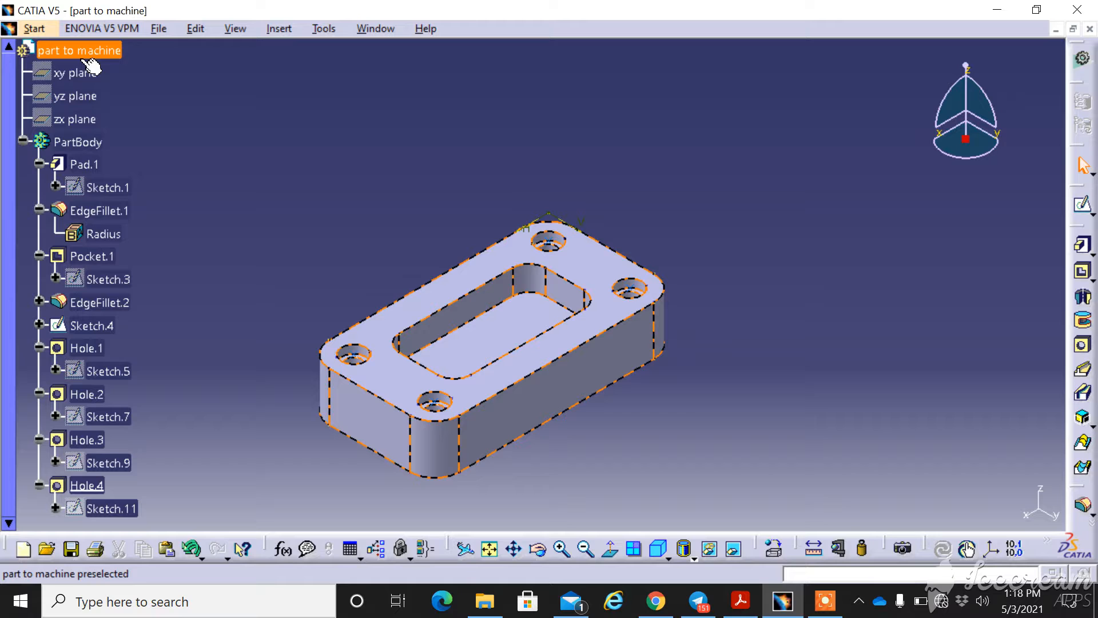
left_click(279, 28)
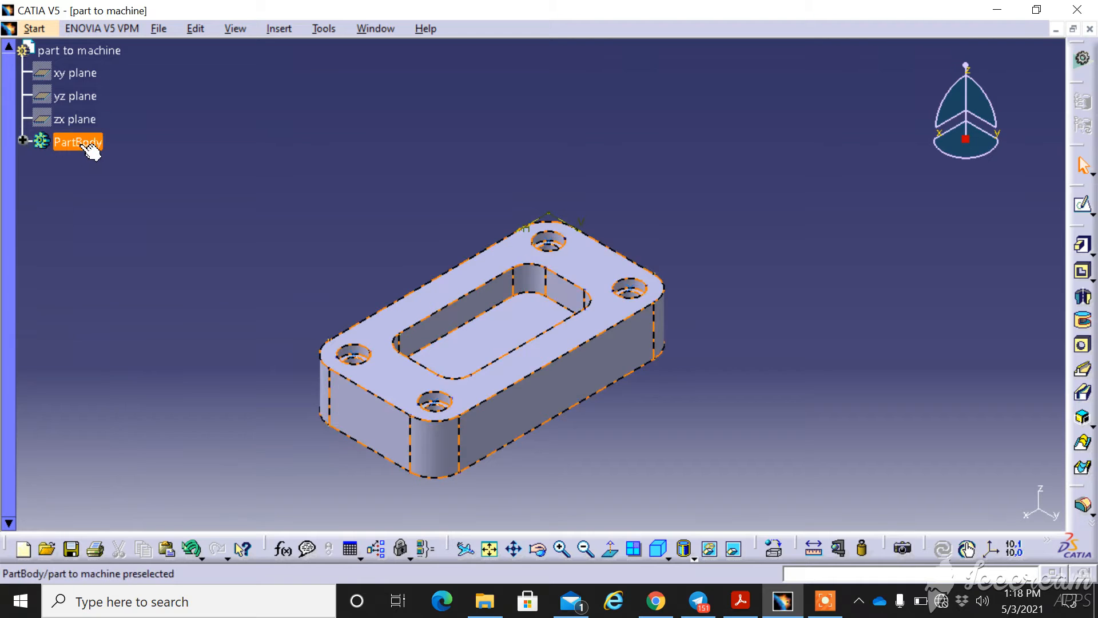
Rename PartBody to "to be machine" through its Feature Properties.
right_click(77, 141)
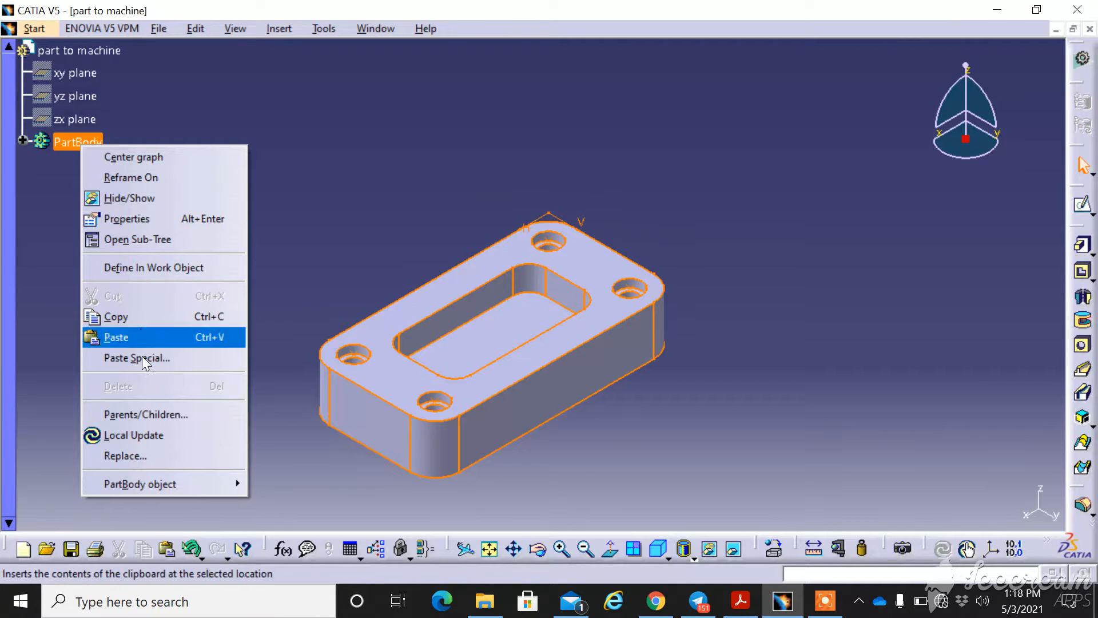
mouse_move(156, 261)
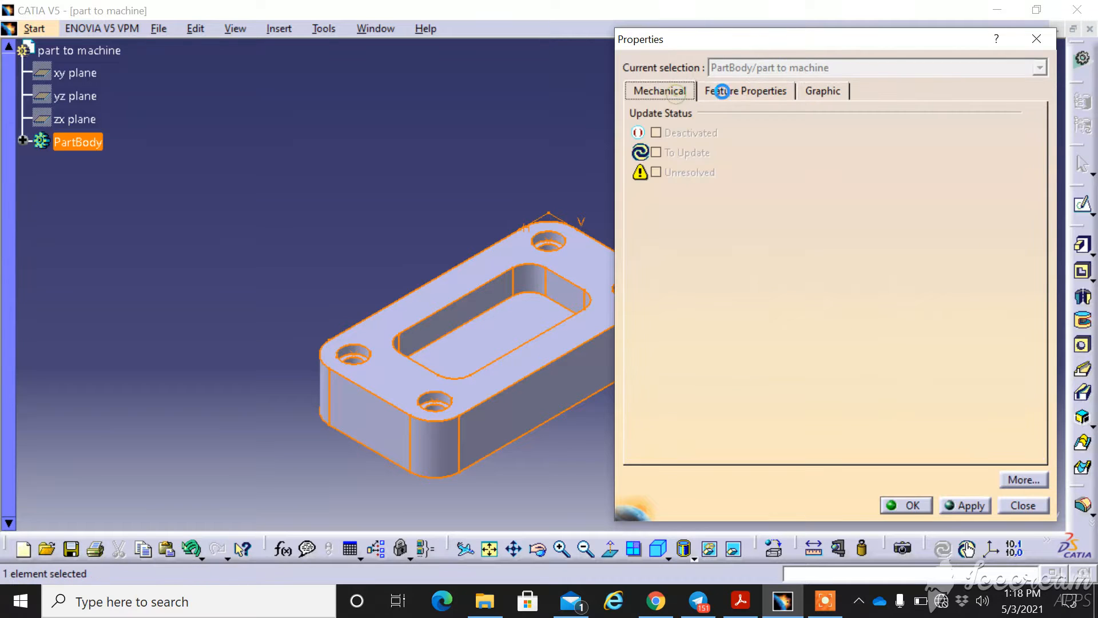
left_click(745, 91)
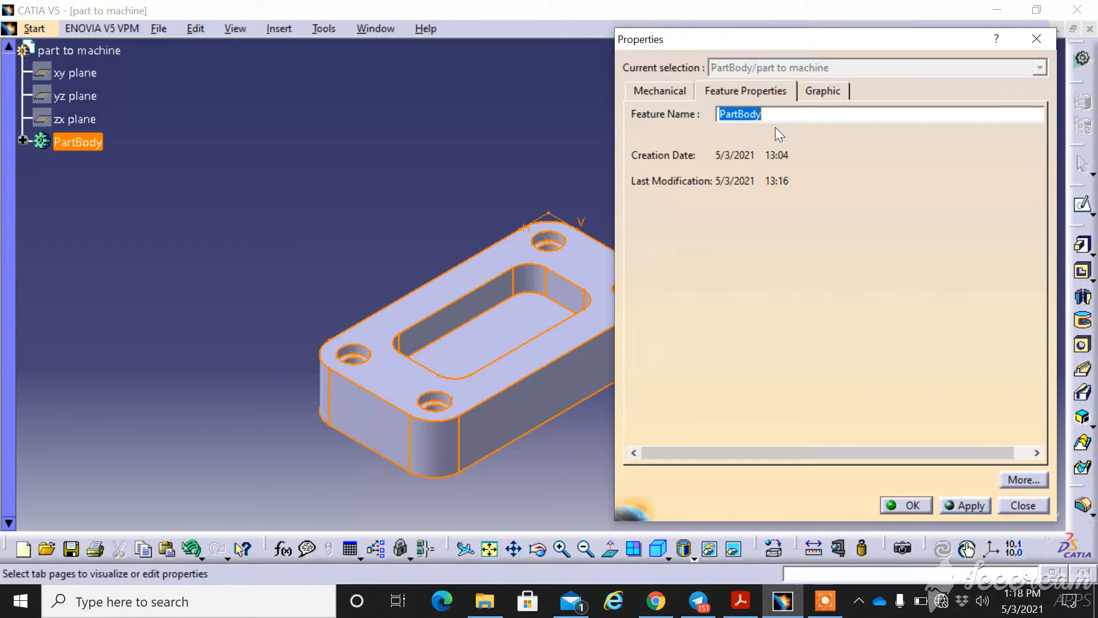
type("to")
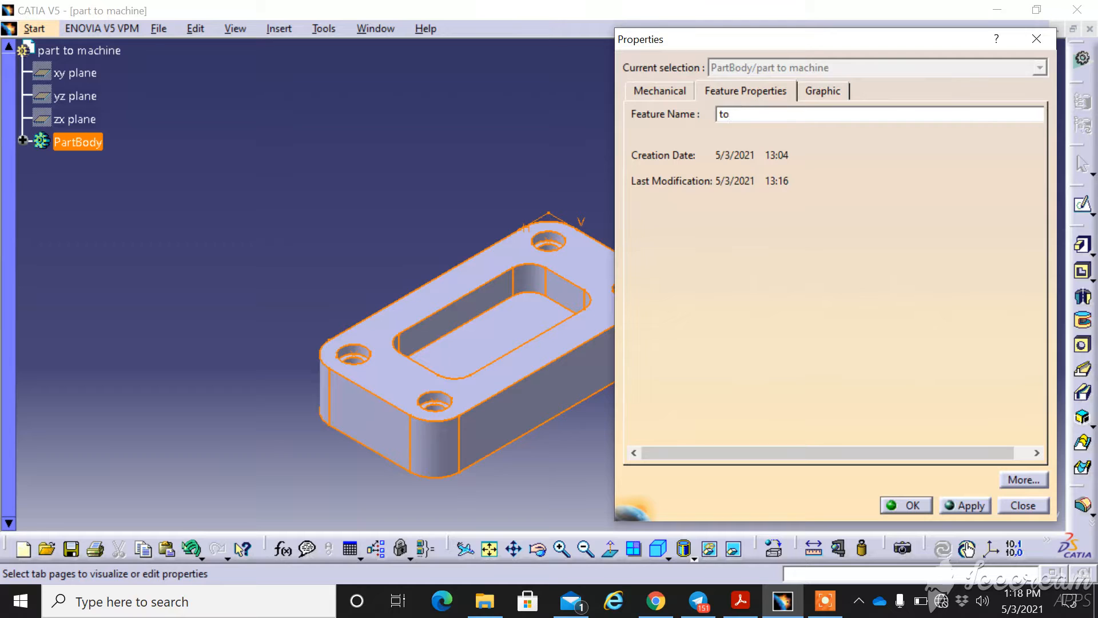
type("be machine")
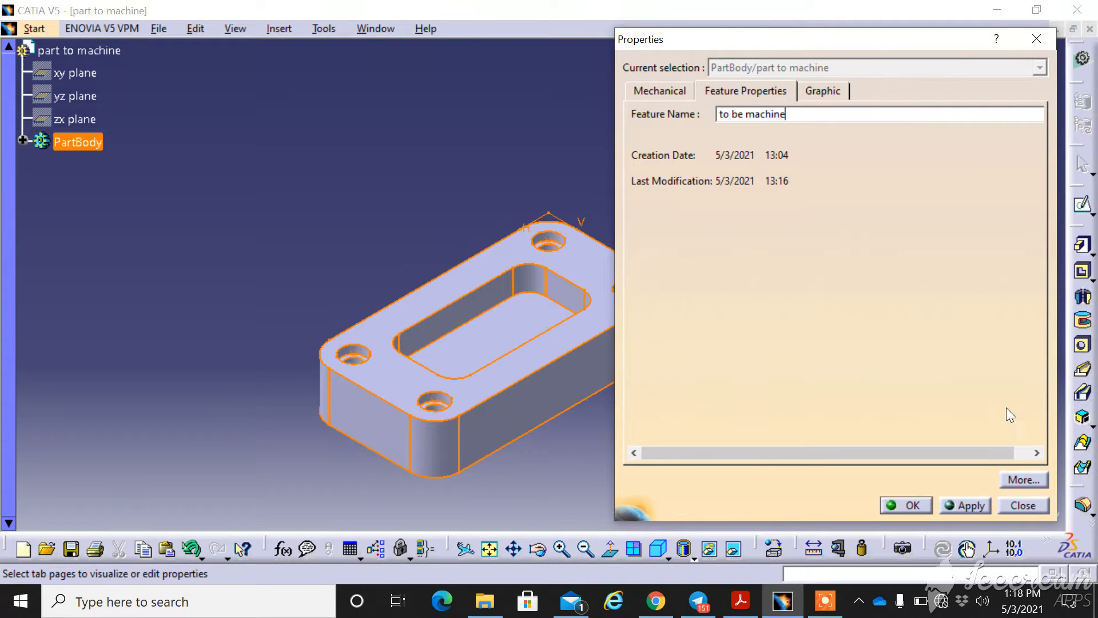
left_click(912, 504)
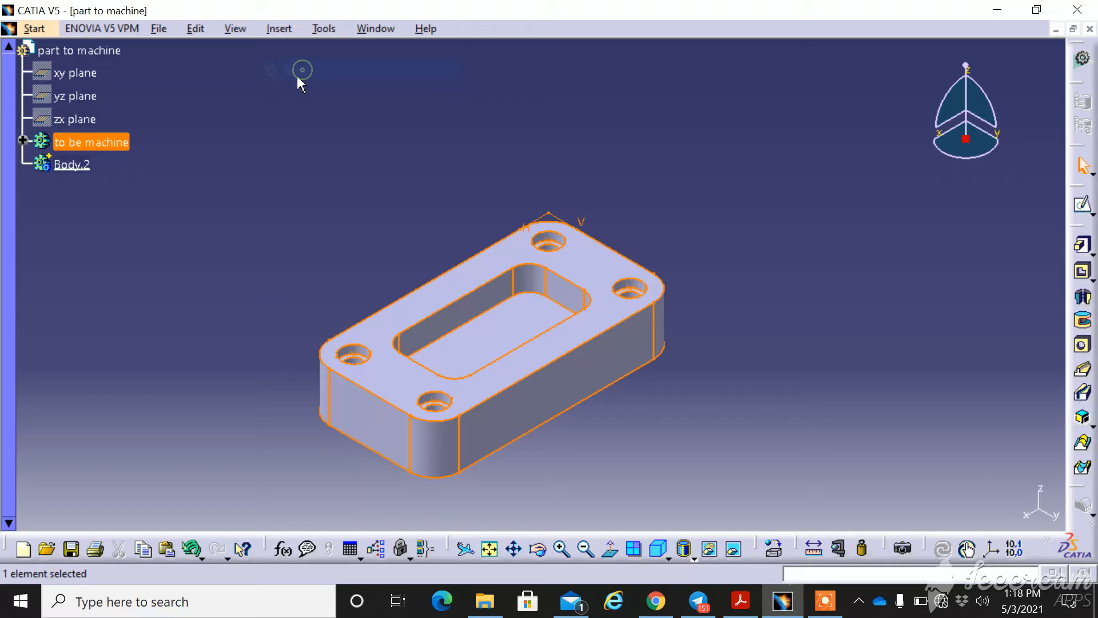
Rename Body.2 to "stock" through its Feature Properties.
right_click(71, 164)
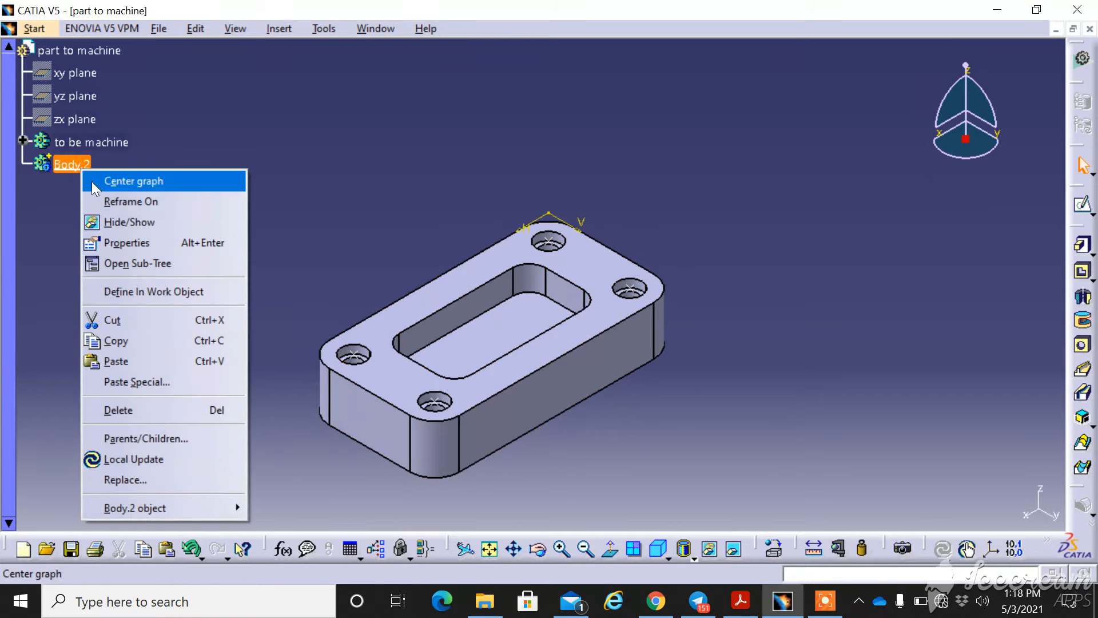
mouse_move(126, 242)
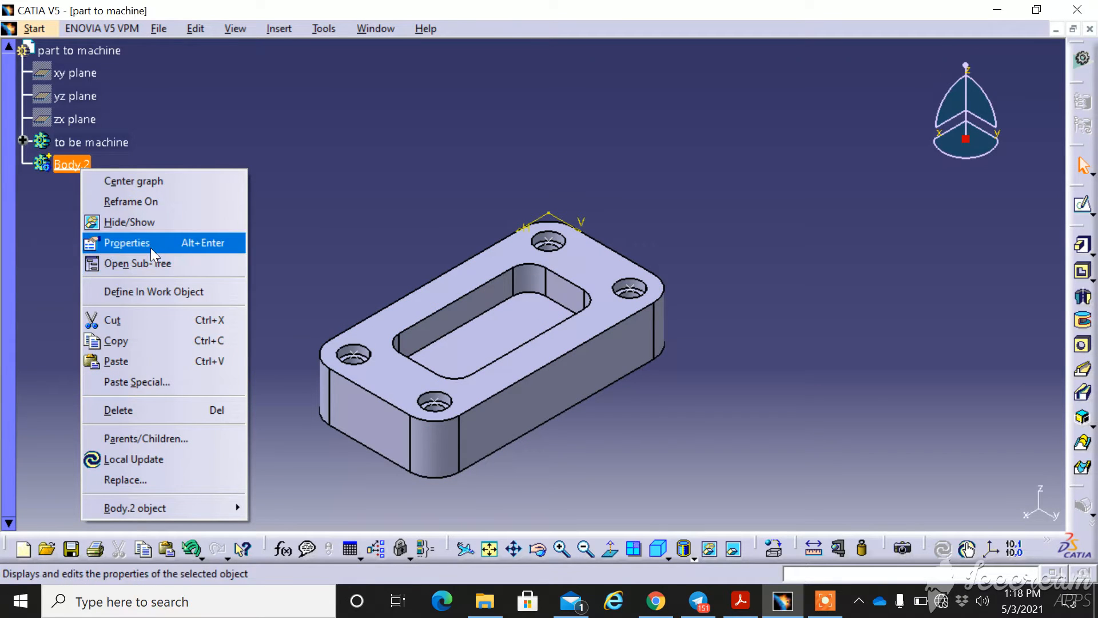
left_click(126, 243)
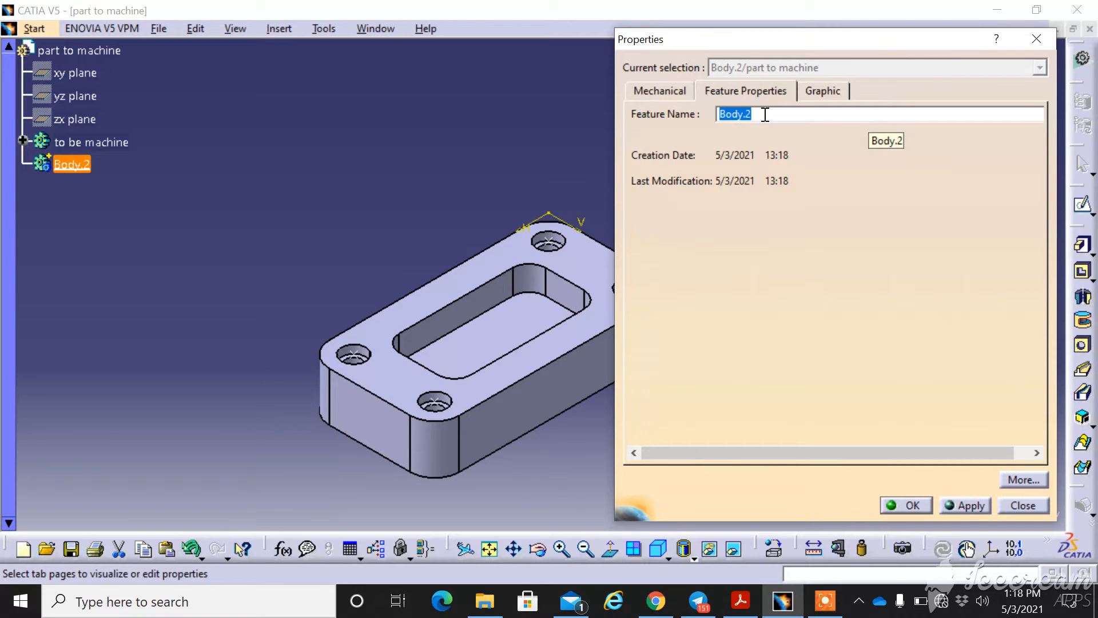
type("stock")
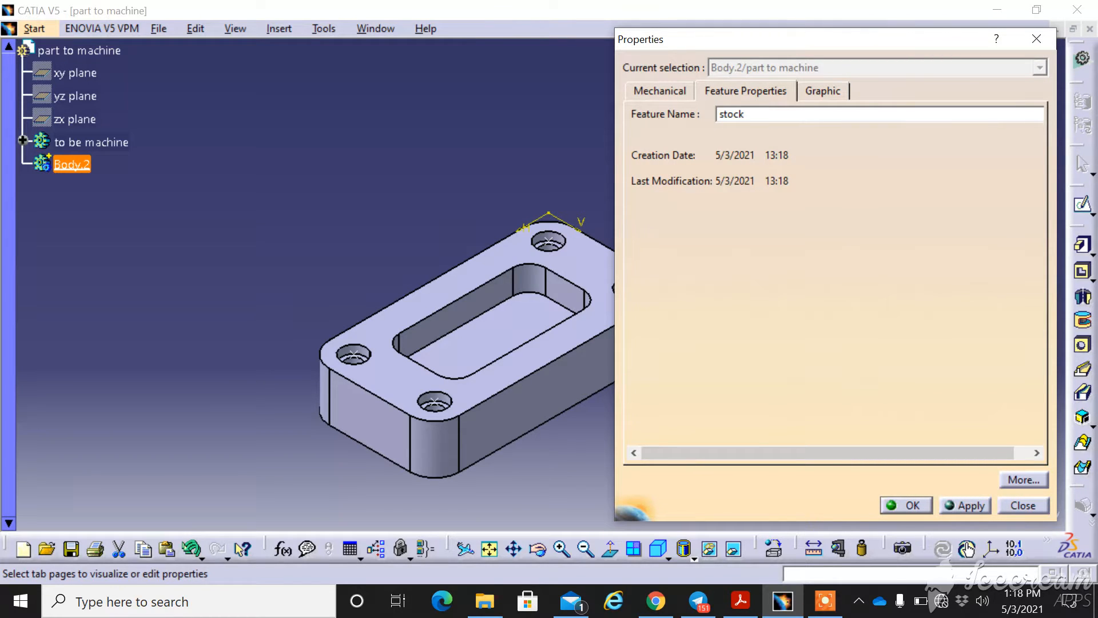
left_click(904, 504)
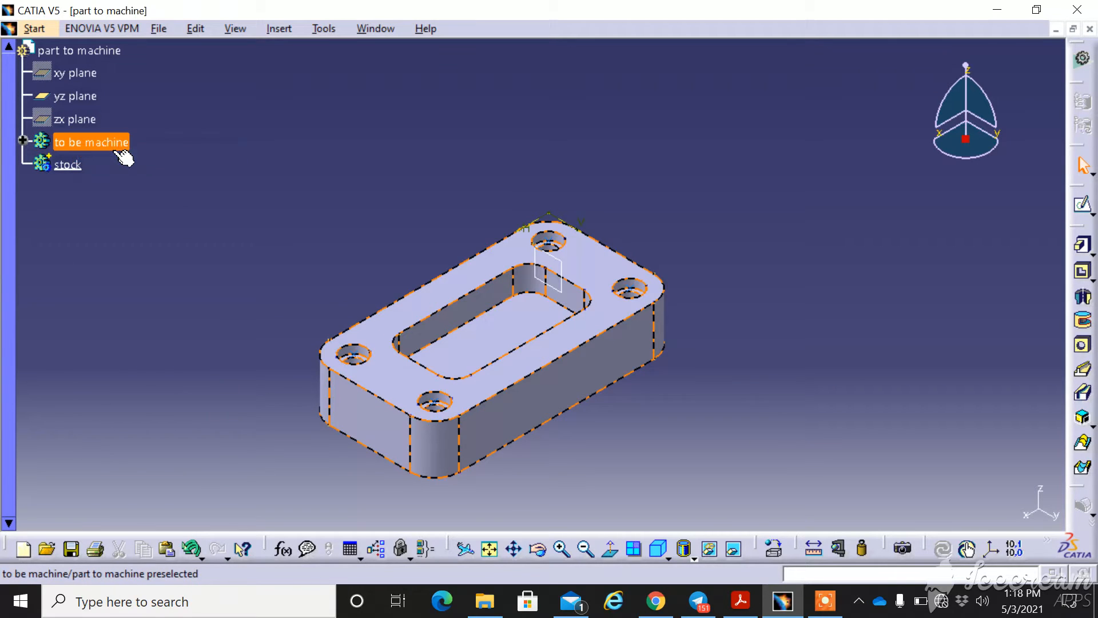
Start a sketch in the stock body and draw a rectangle enclosing the plate's outline.
right_click(72, 72)
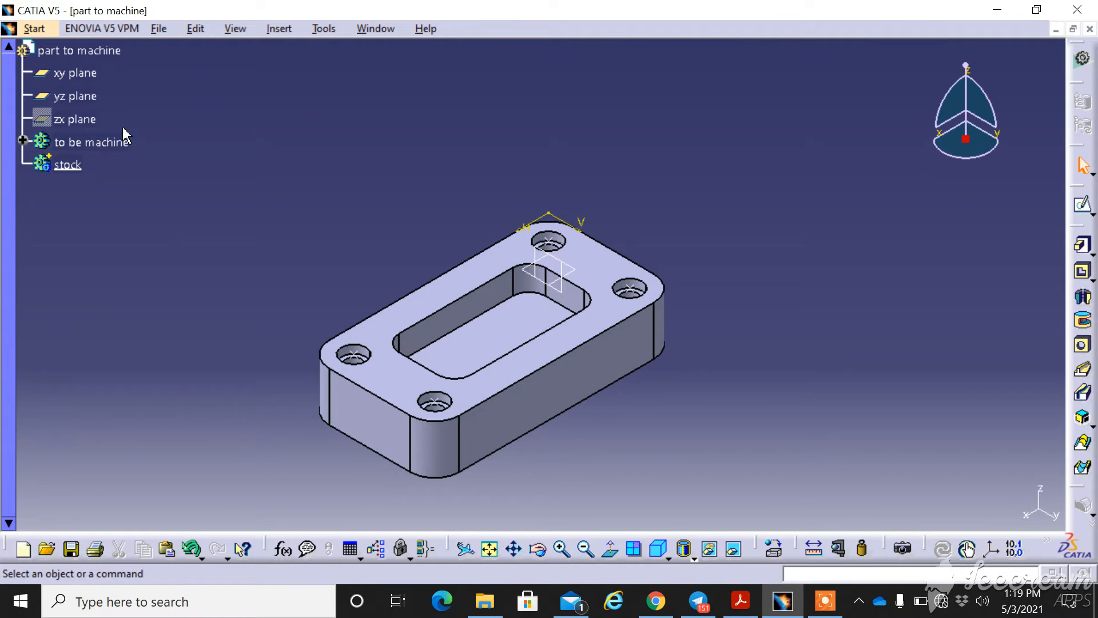
mouse_move(1082, 214)
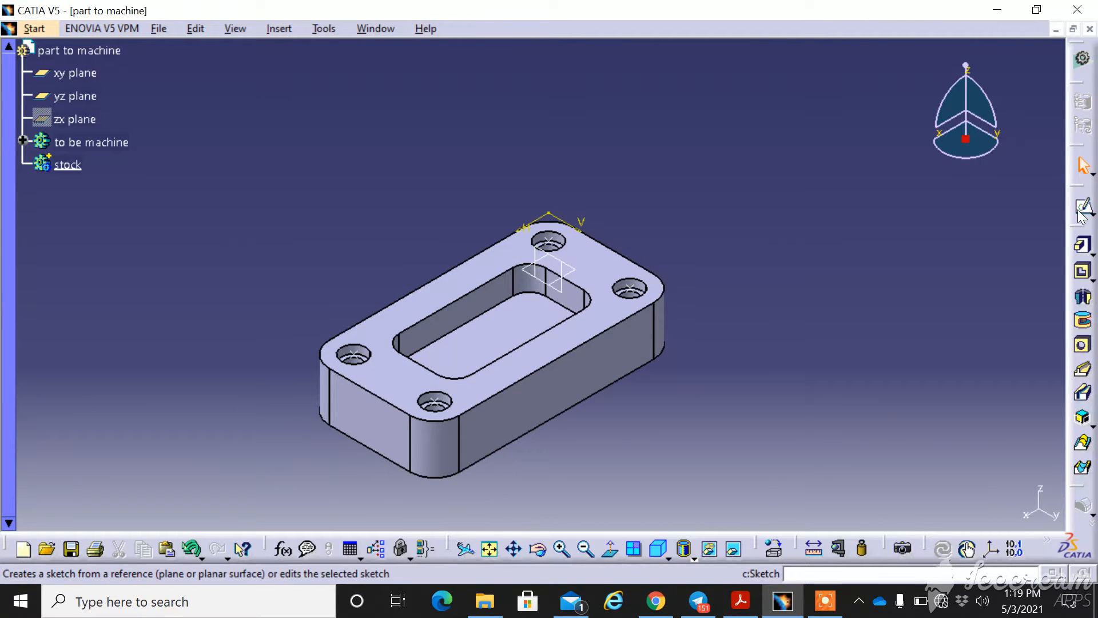
left_click(76, 72)
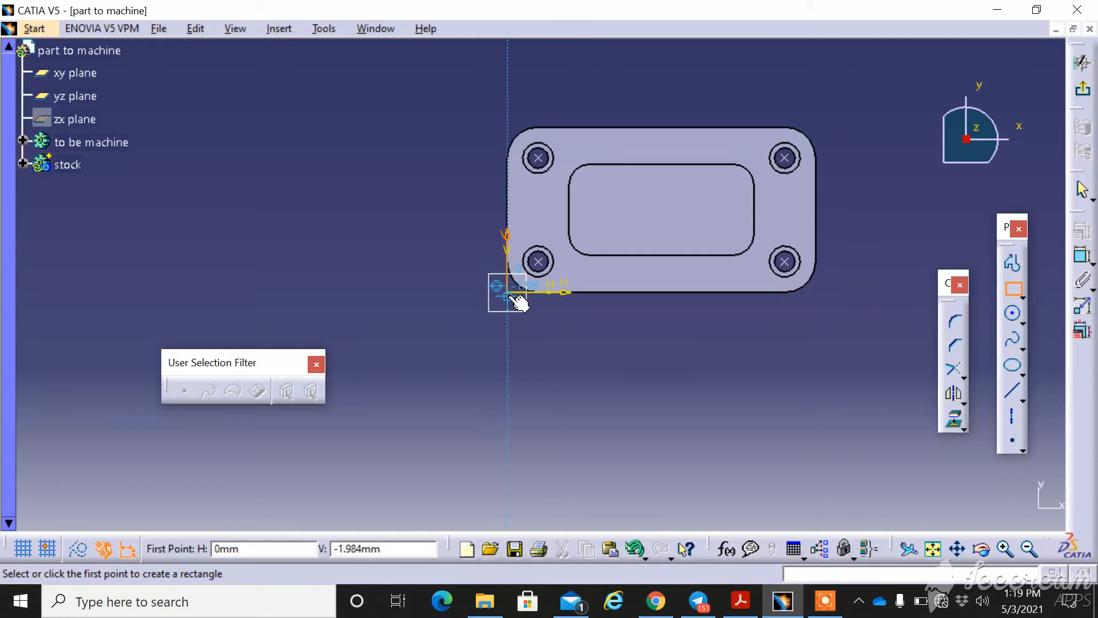
left_click(506, 291)
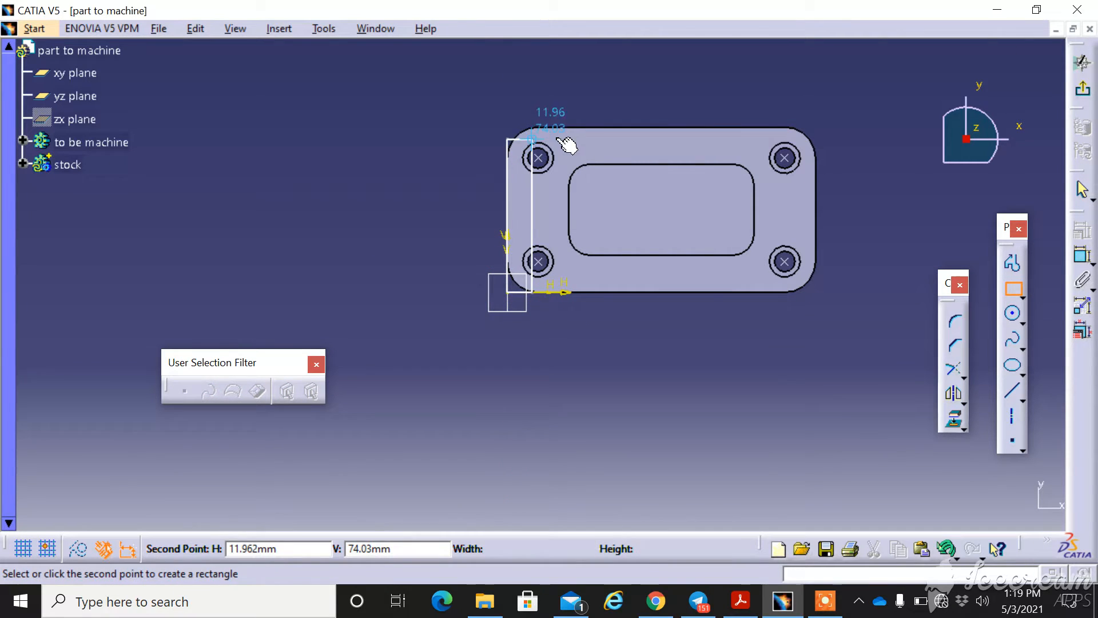
mouse_move(821, 145)
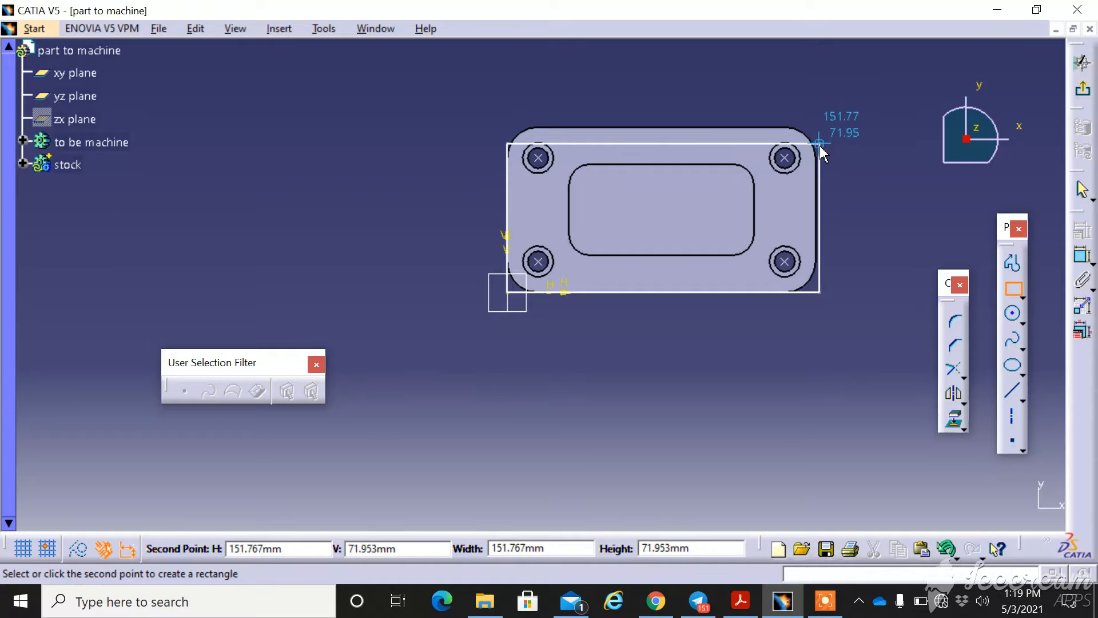
mouse_move(821, 113)
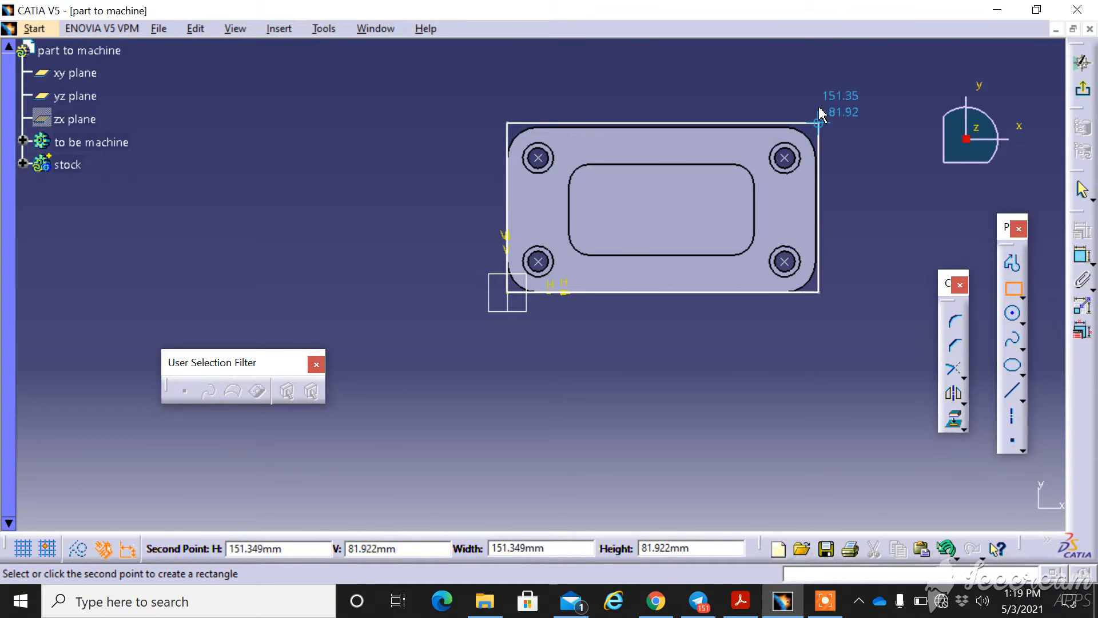
left_click(818, 119)
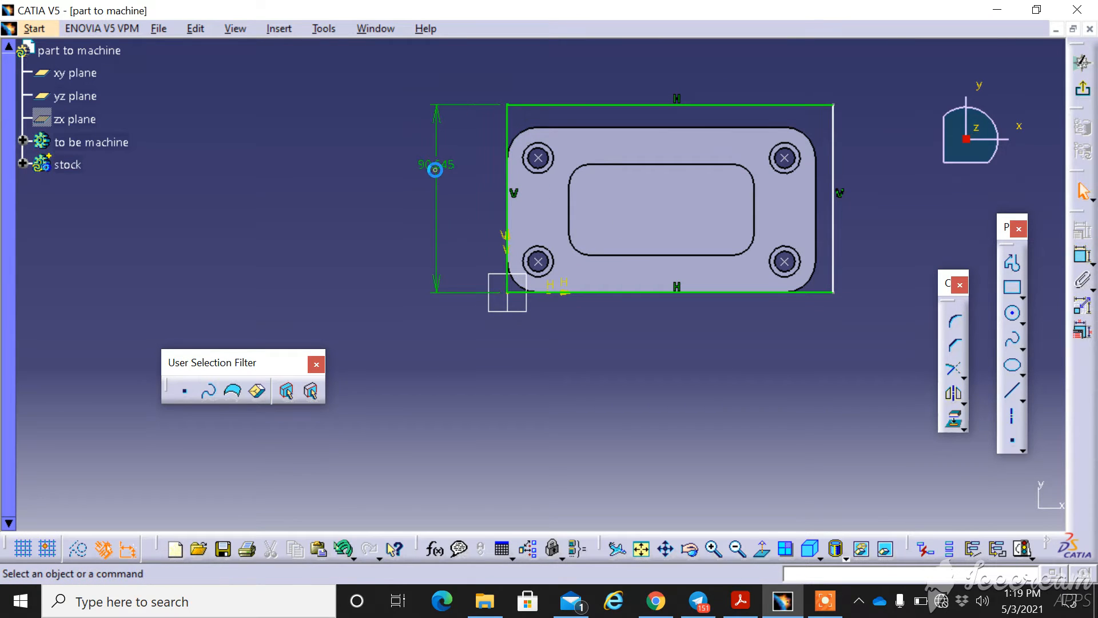
Set the stock rectangle's height to 80 mm and add a width dimension on its bottom edge.
double_click(434, 170)
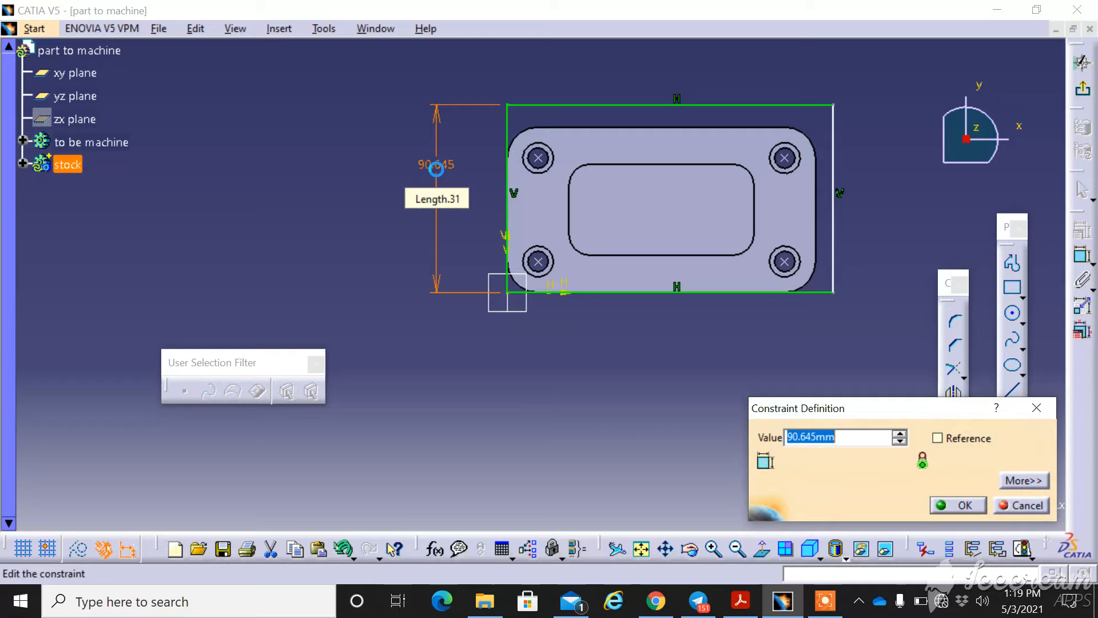
type("80")
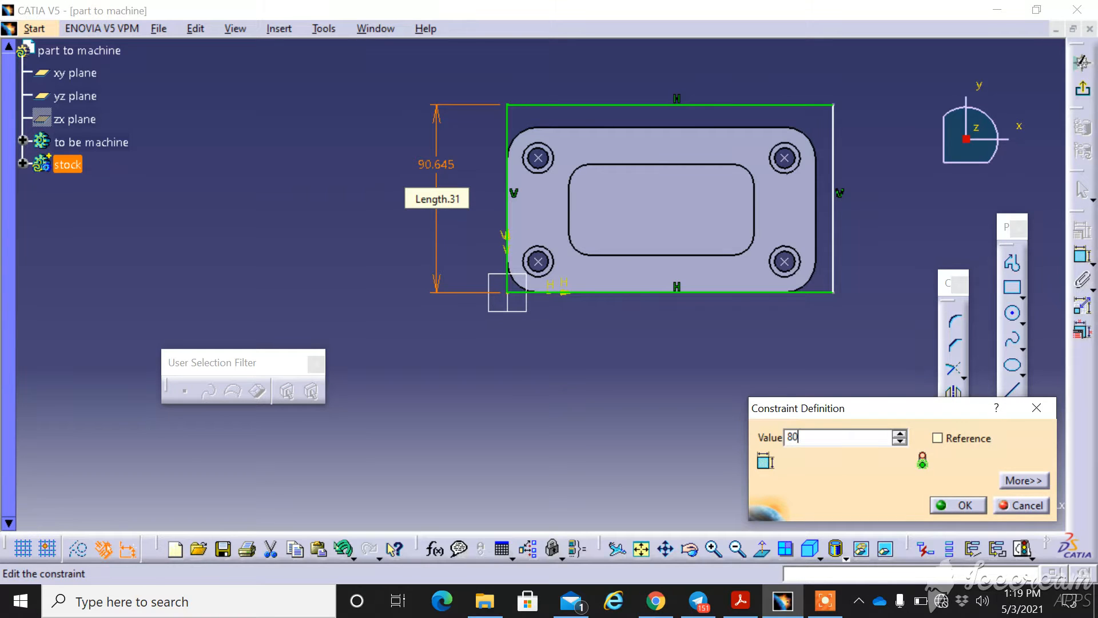
left_click(956, 505)
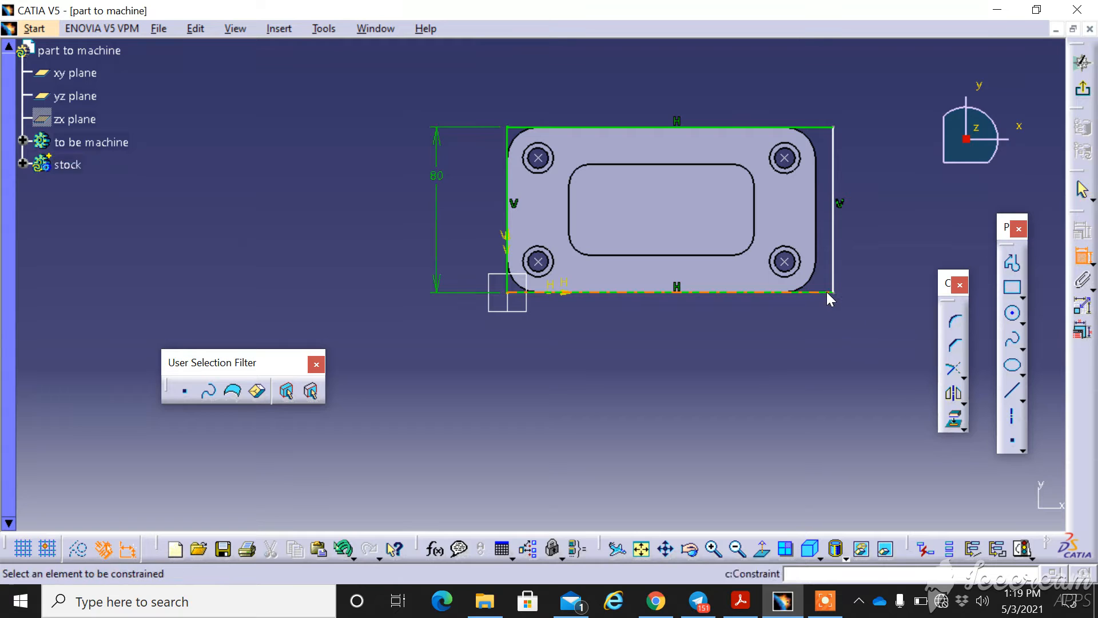
left_click(676, 287)
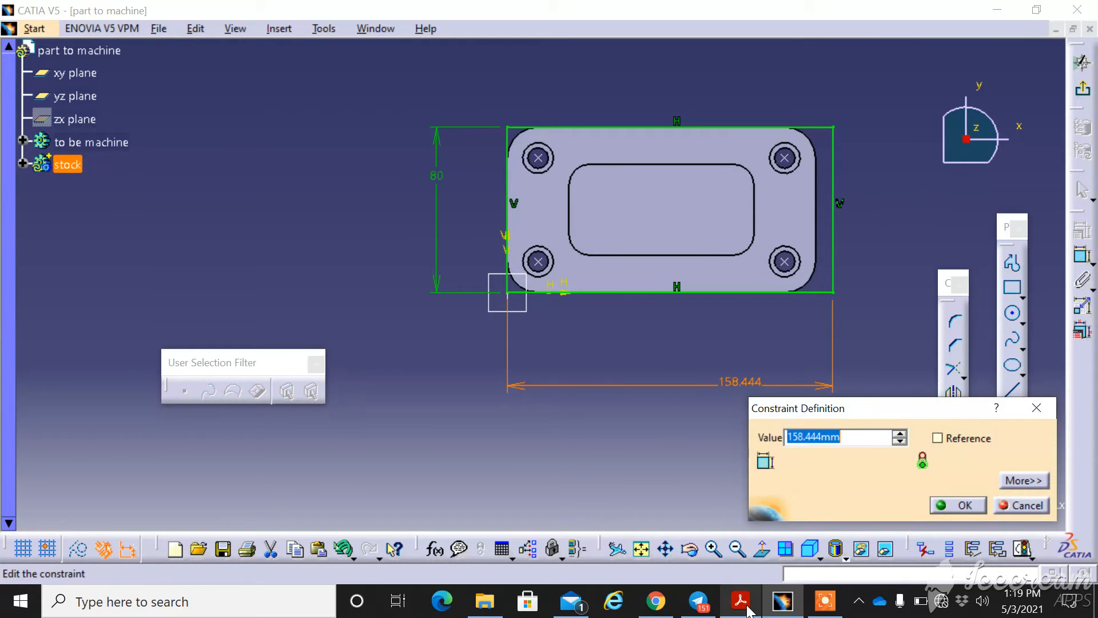
Check the 150-by-80 reference sketch in the lab guide PDF.
left_click(740, 600)
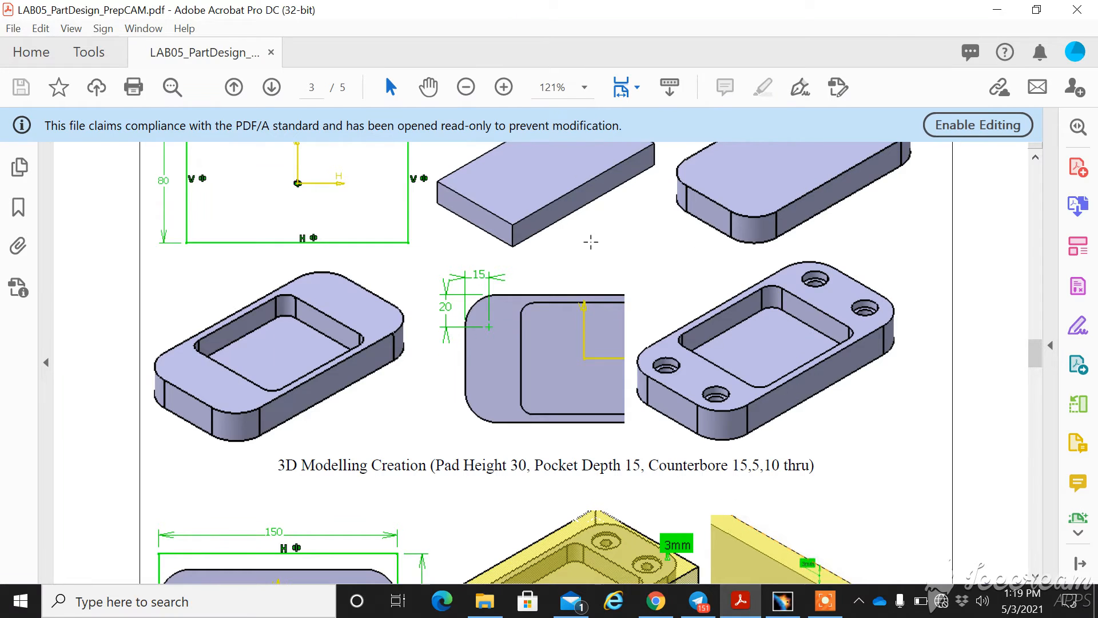
scroll("up", 3)
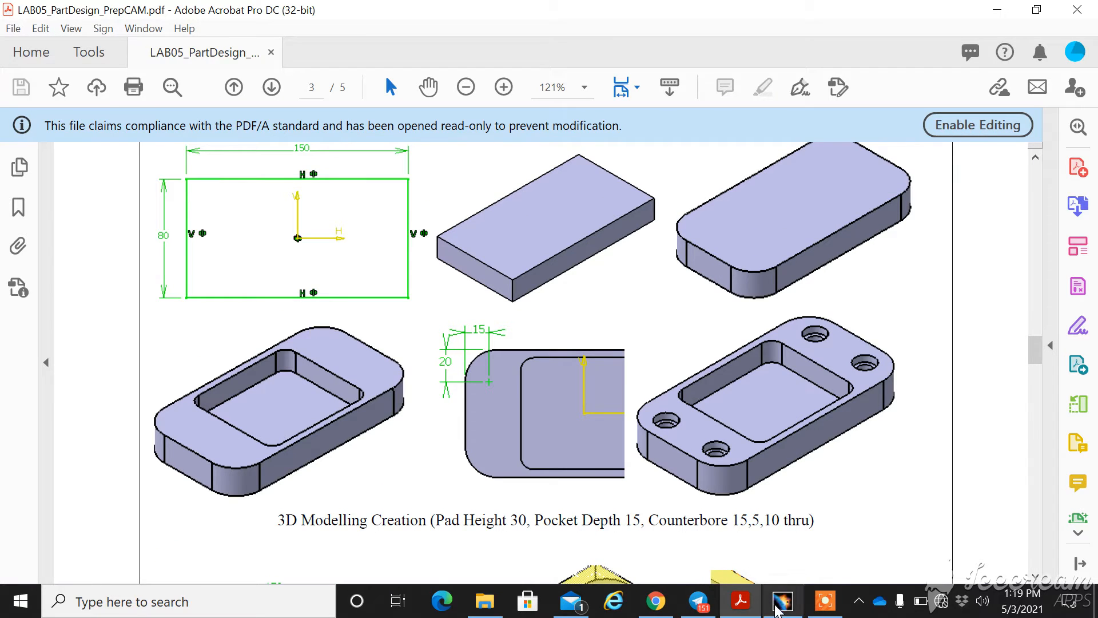
Return to CATIA and confirm the stock rectangle's width value.
left_click(782, 600)
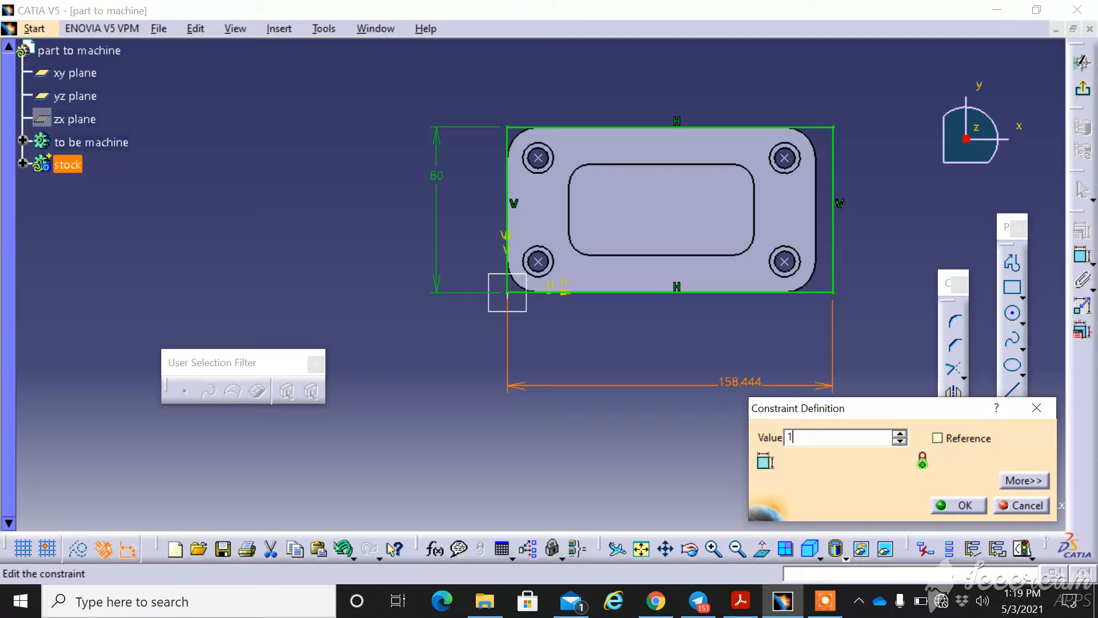
left_click(963, 505)
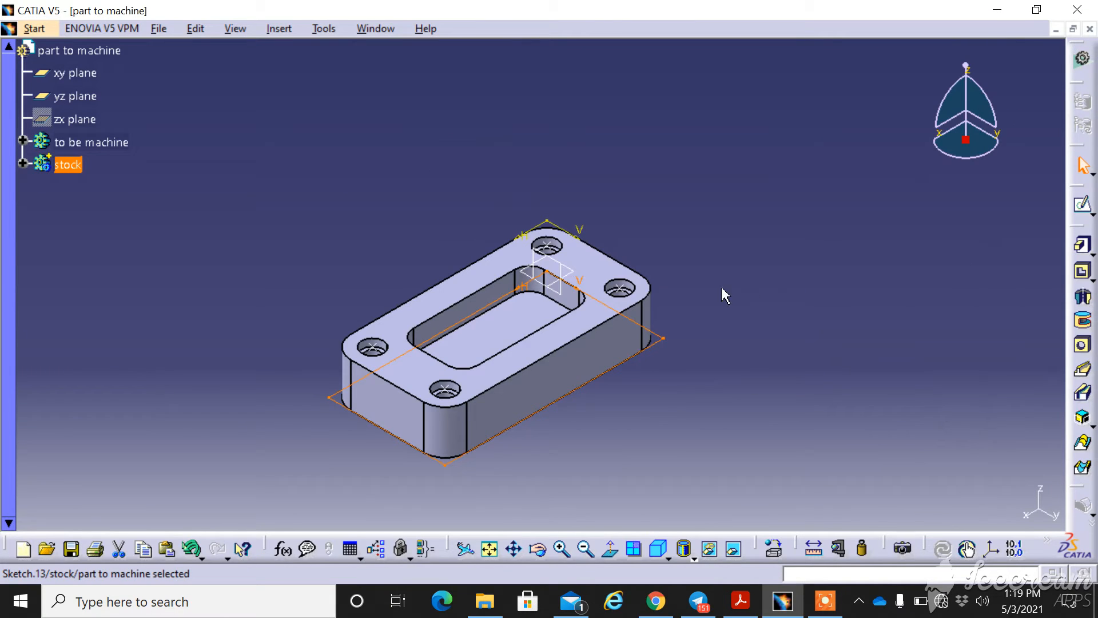
mouse_move(651, 360)
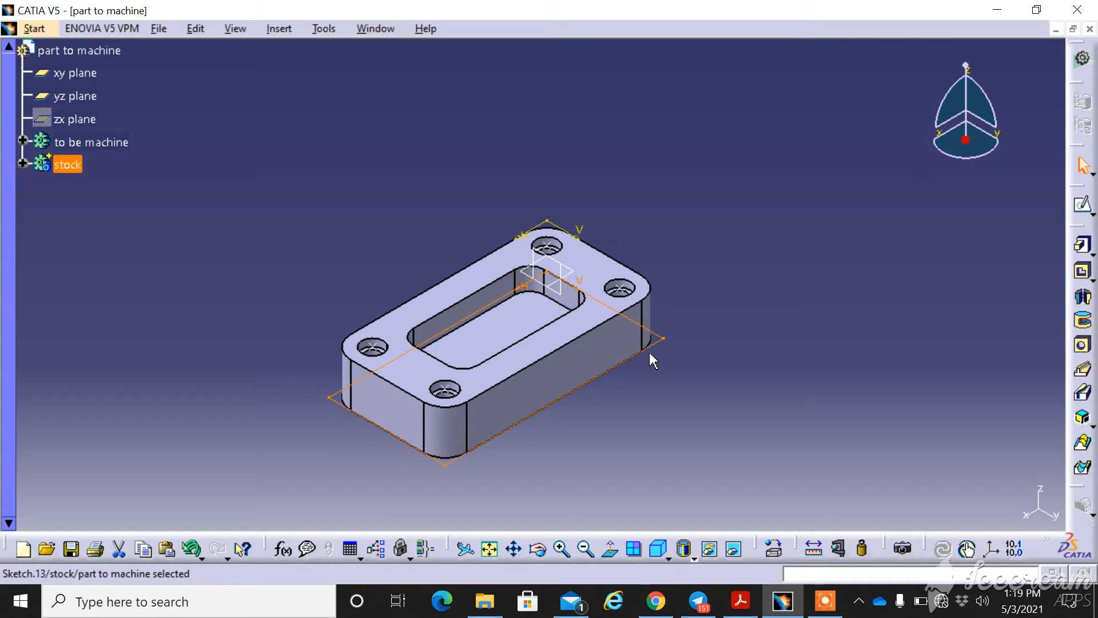
mouse_move(618, 334)
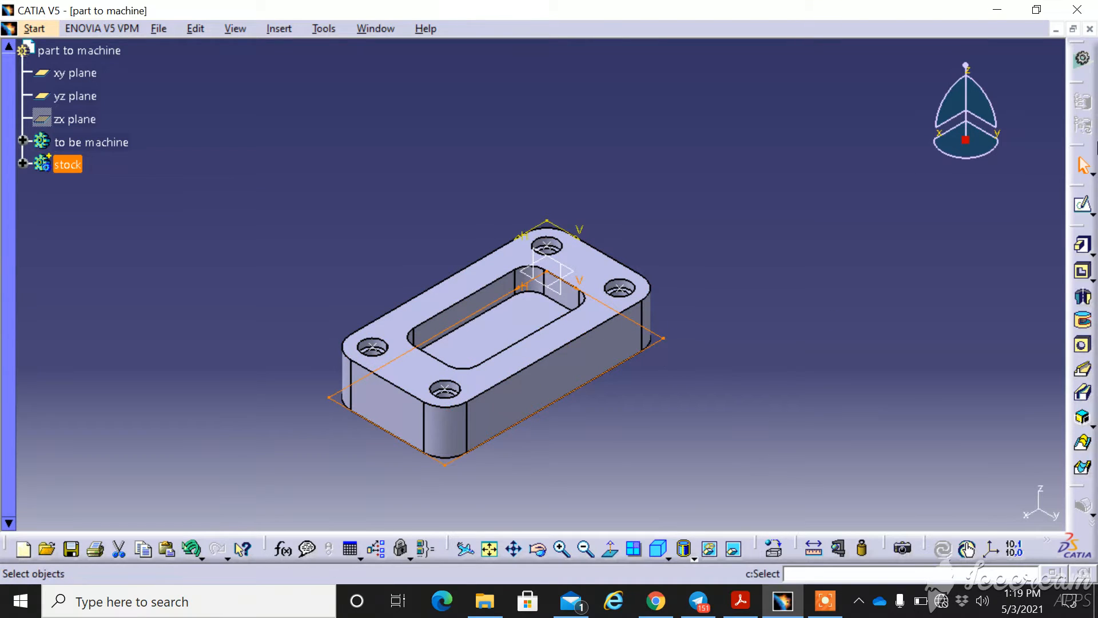
mouse_move(1081, 273)
type("33")
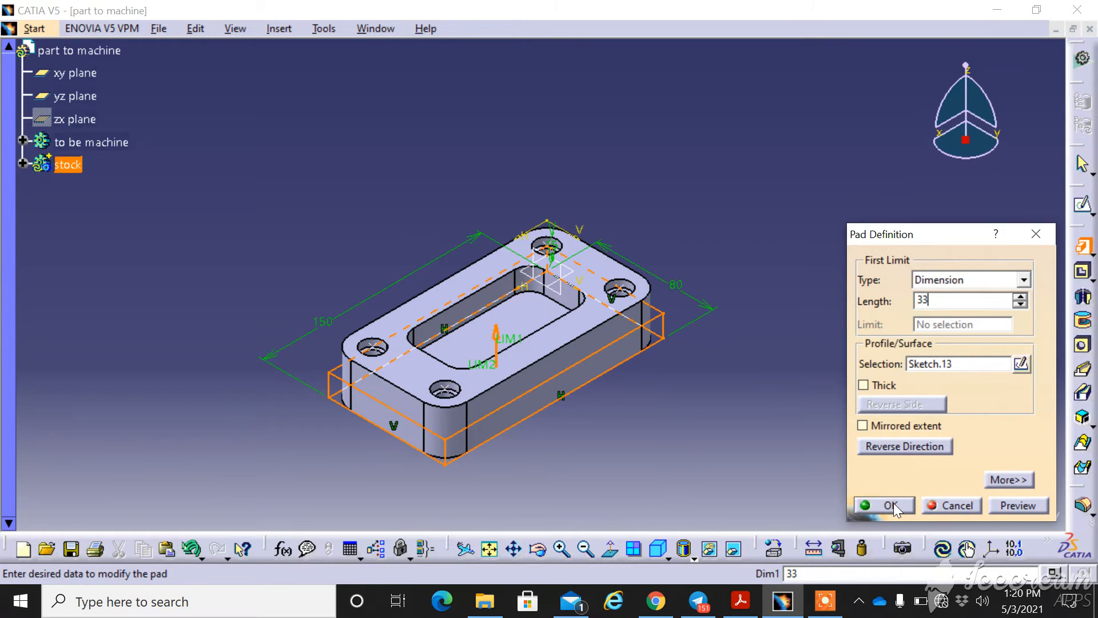
Confirm the 33 mm pad extruding Sketch.13 into the stock block.
left_click(890, 504)
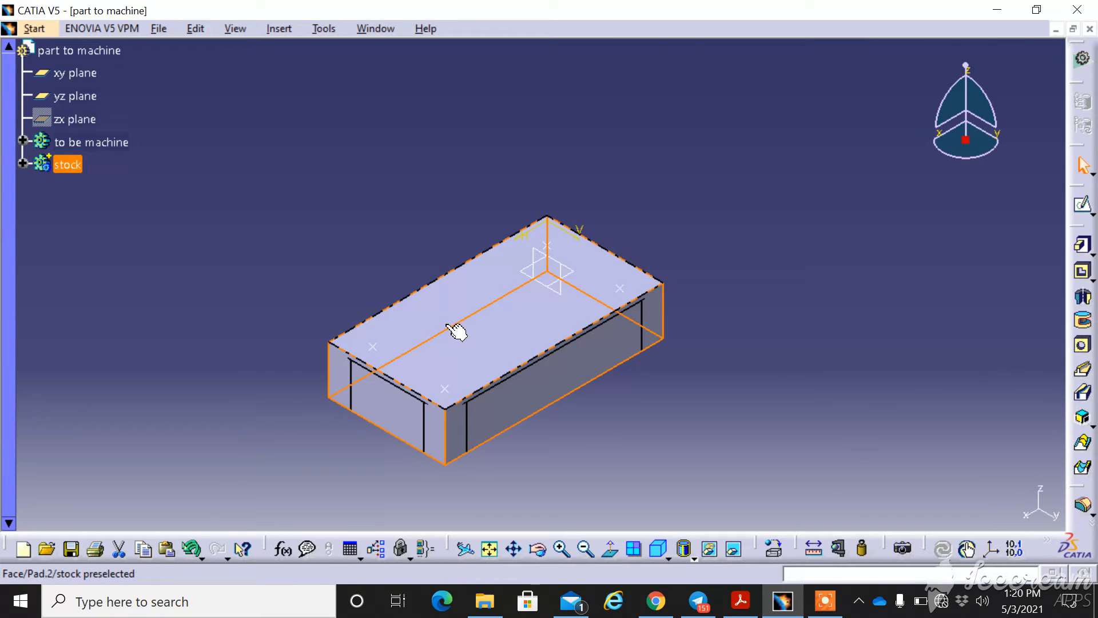
mouse_move(389, 270)
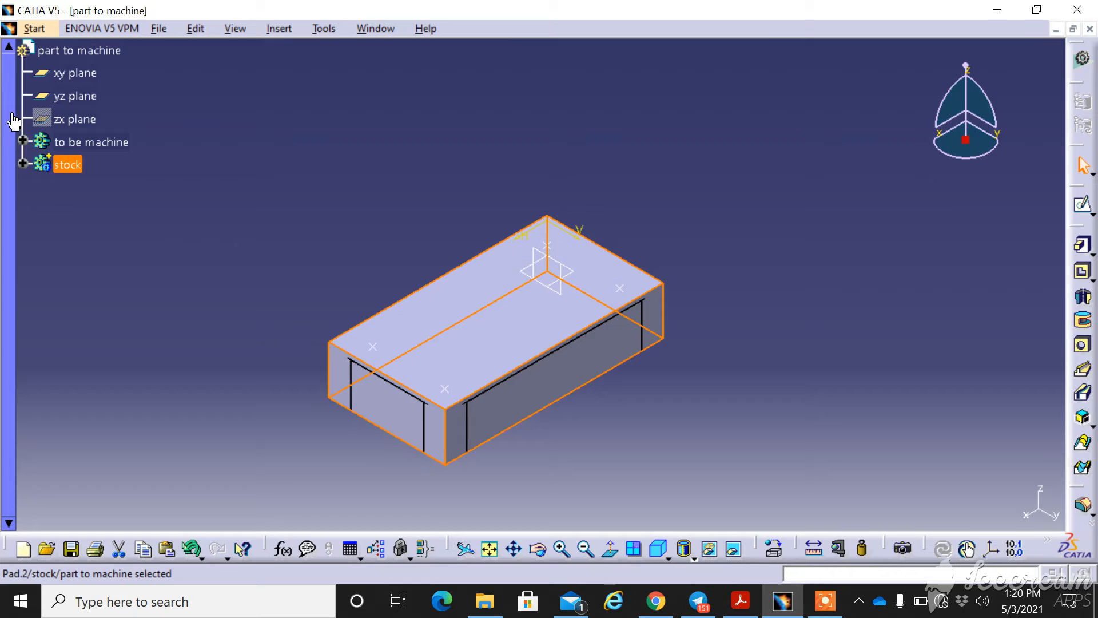
Give the stock body a yellow fill with transparency 115 in its Graphic properties.
right_click(67, 164)
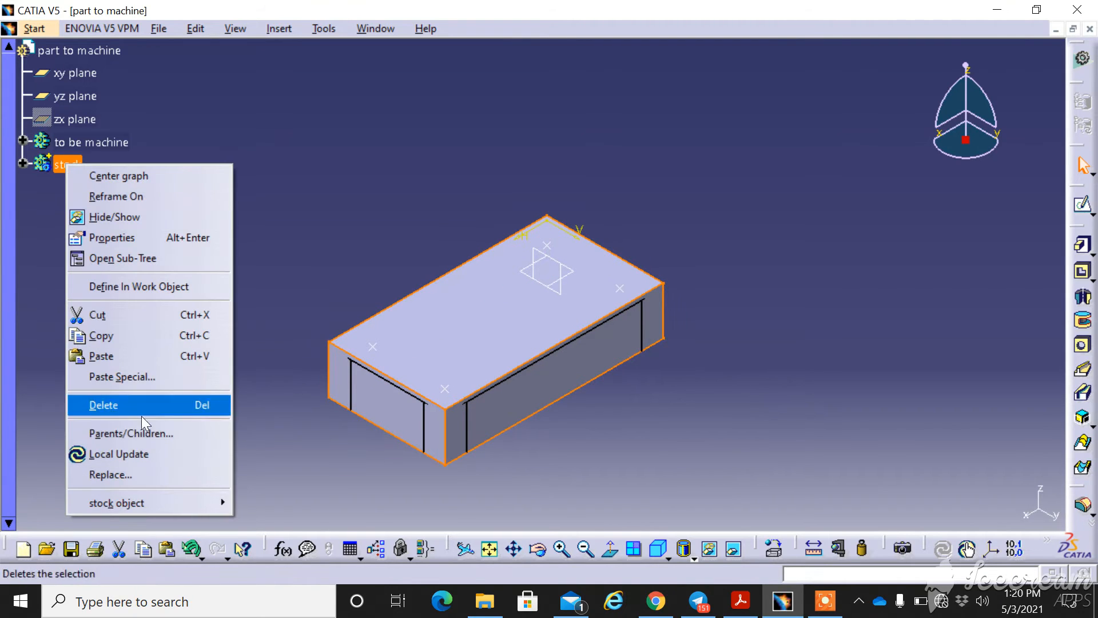
mouse_move(112, 238)
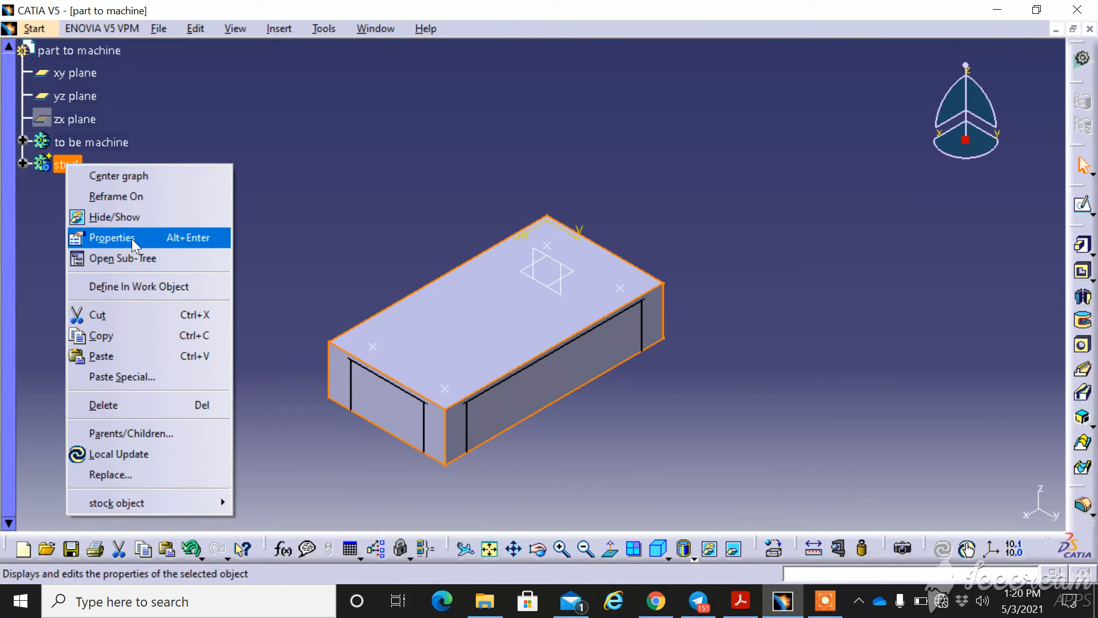
left_click(112, 238)
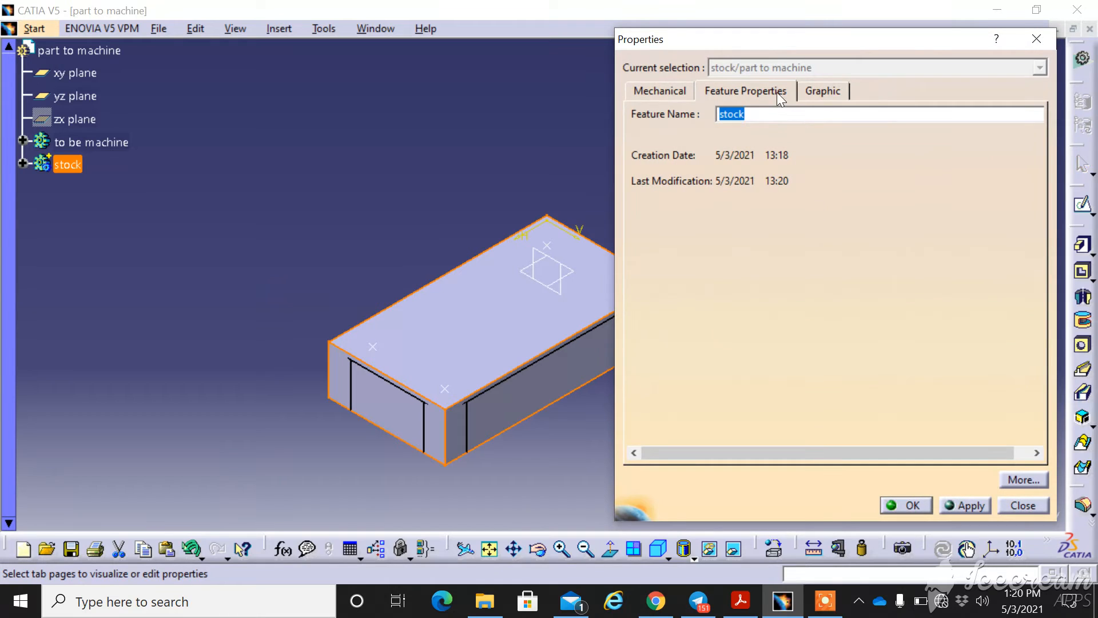
left_click(822, 90)
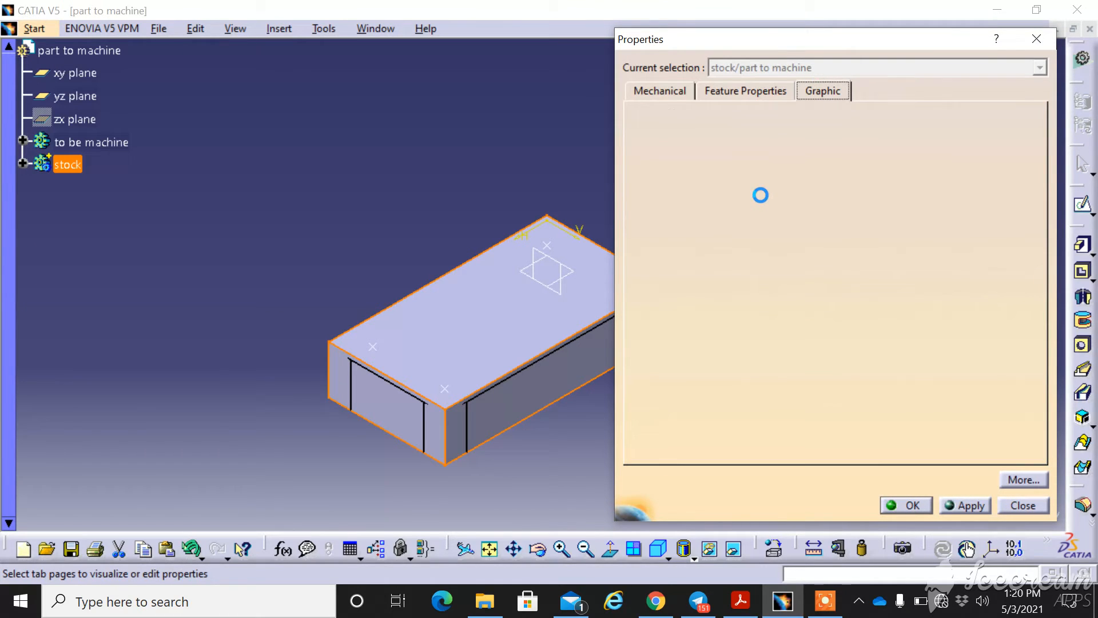
left_click(732, 144)
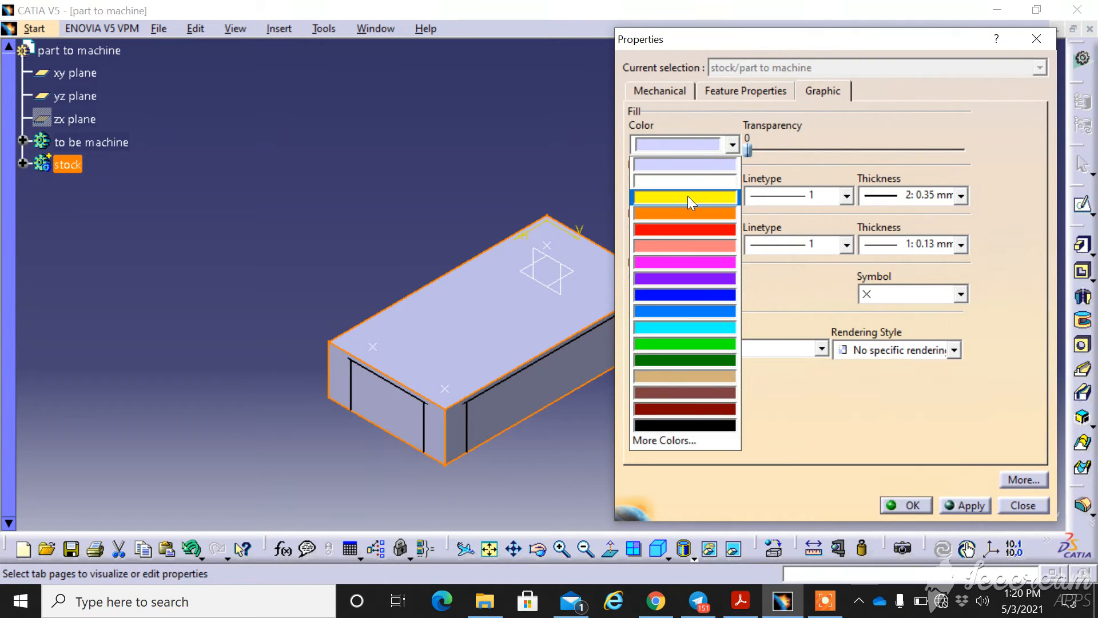
left_click(684, 196)
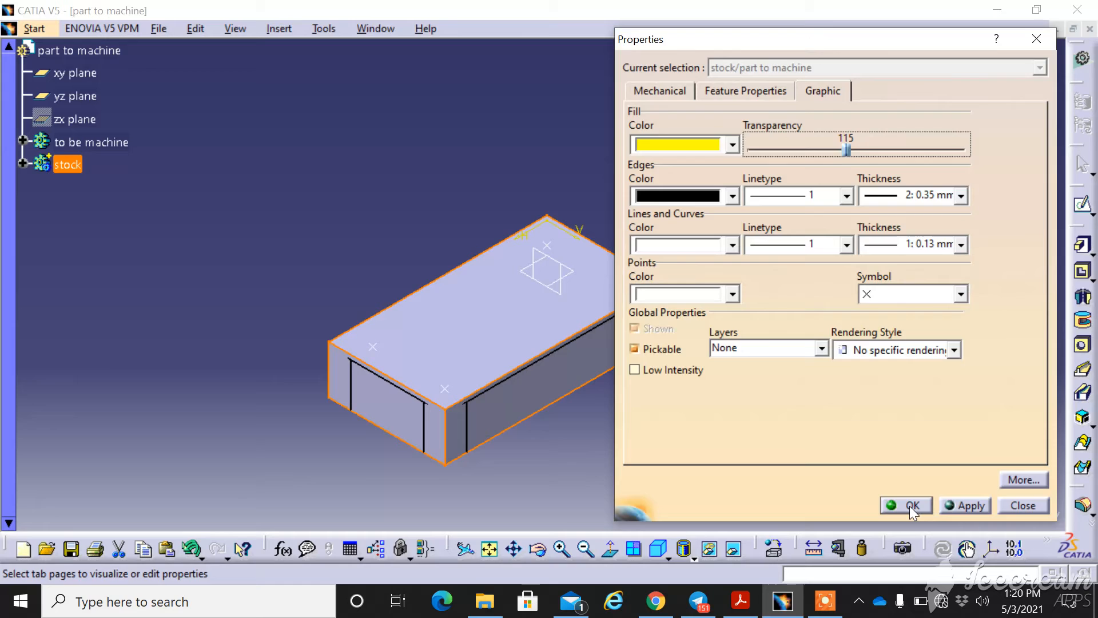
left_click(906, 504)
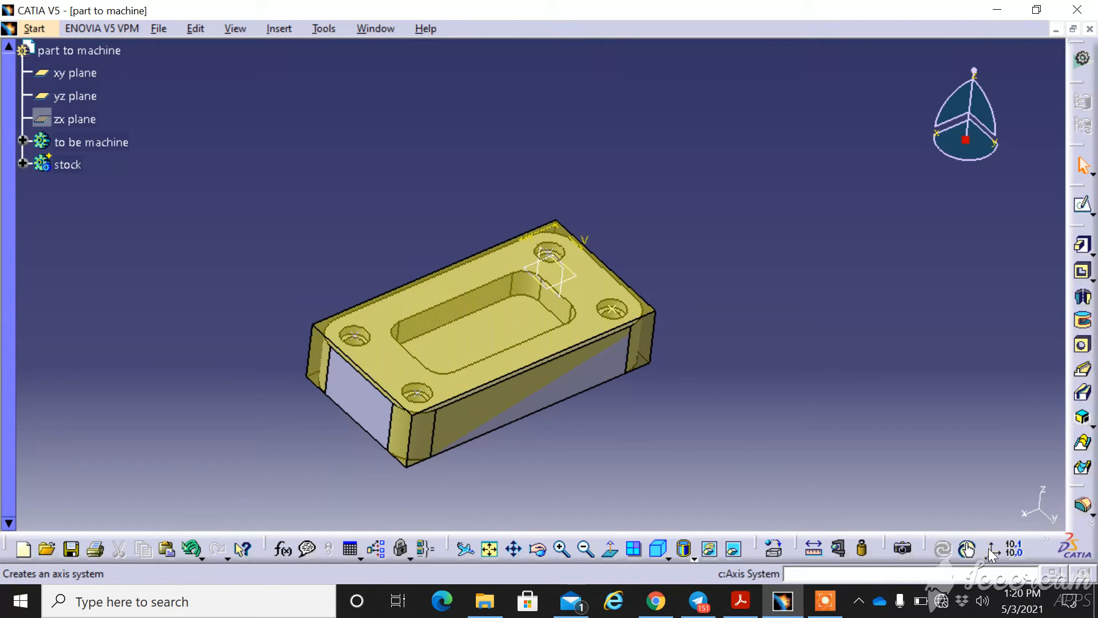
Switch to isometric view and set the axis system origin on the stock's corner vertex.
left_click(991, 547)
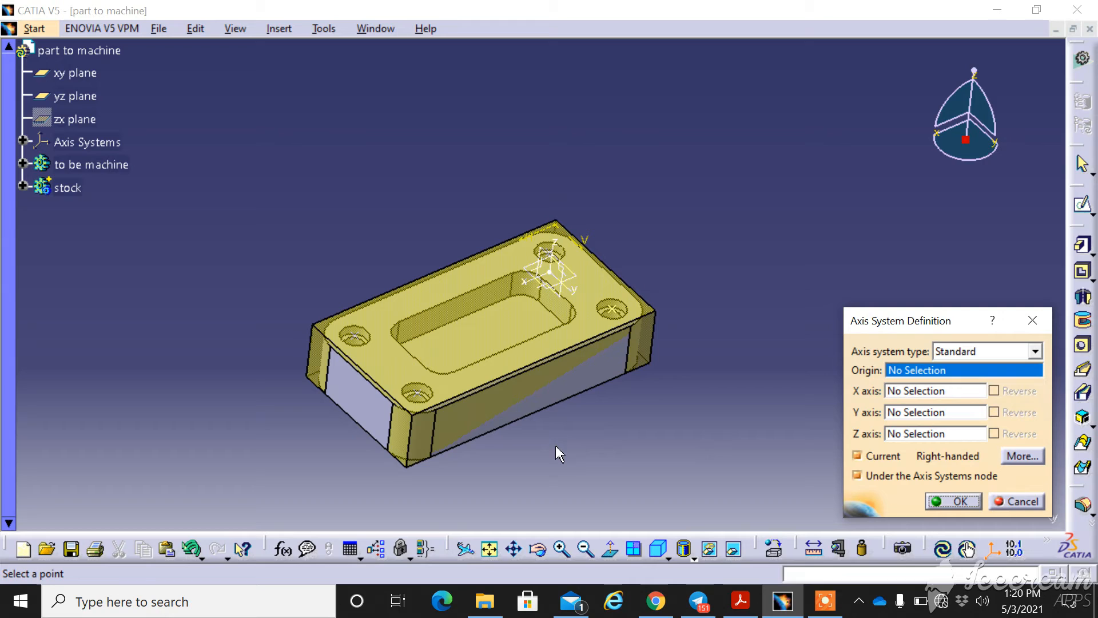
mouse_move(436, 436)
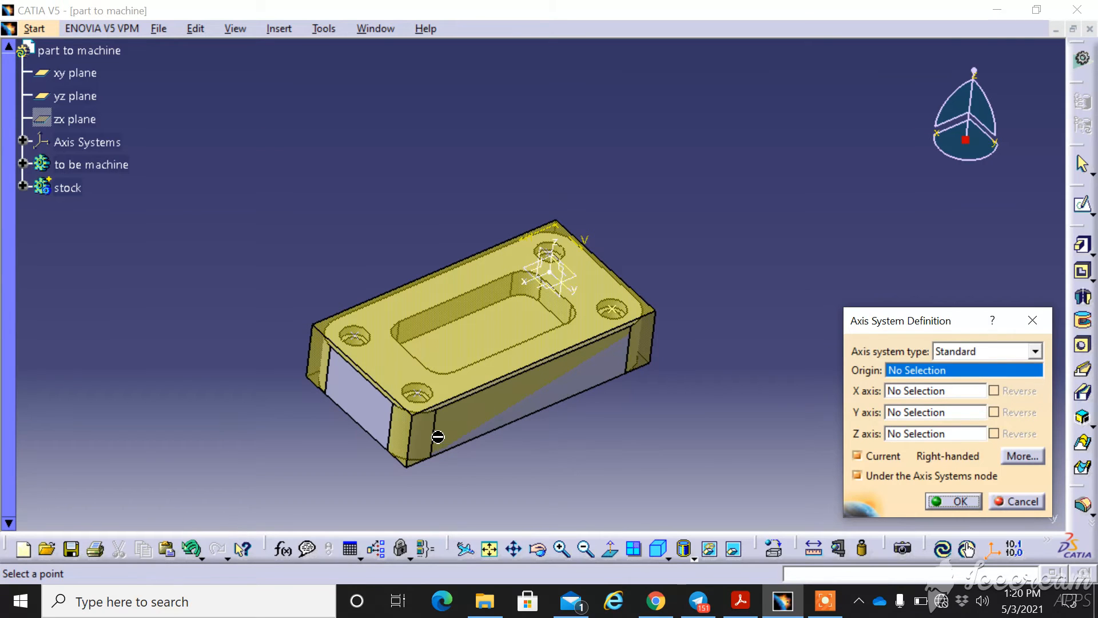
mouse_move(736, 569)
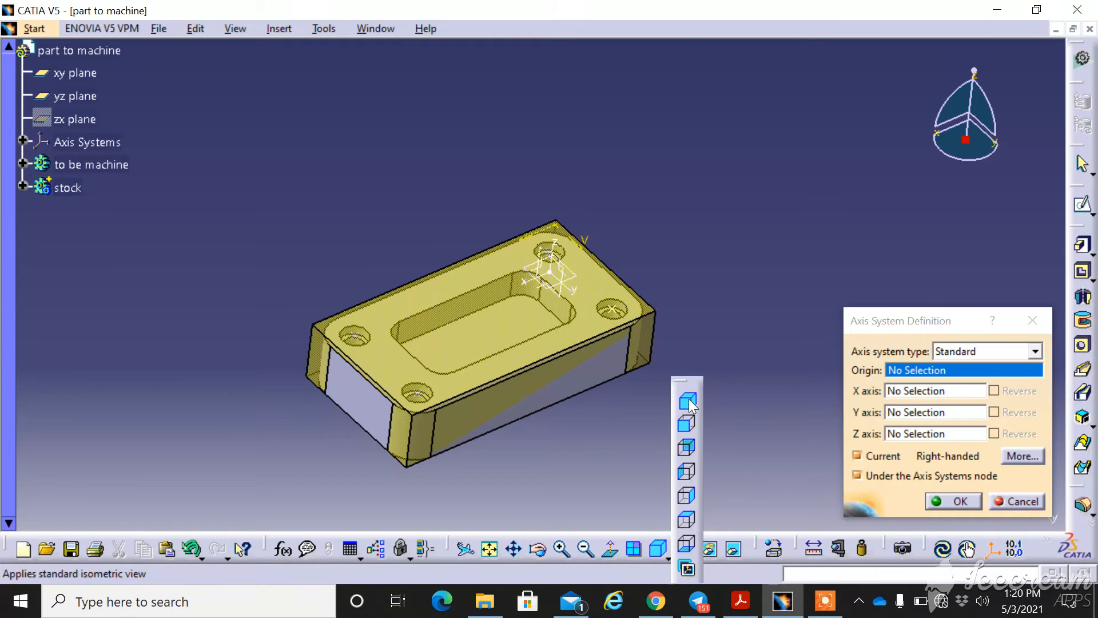
left_click(687, 400)
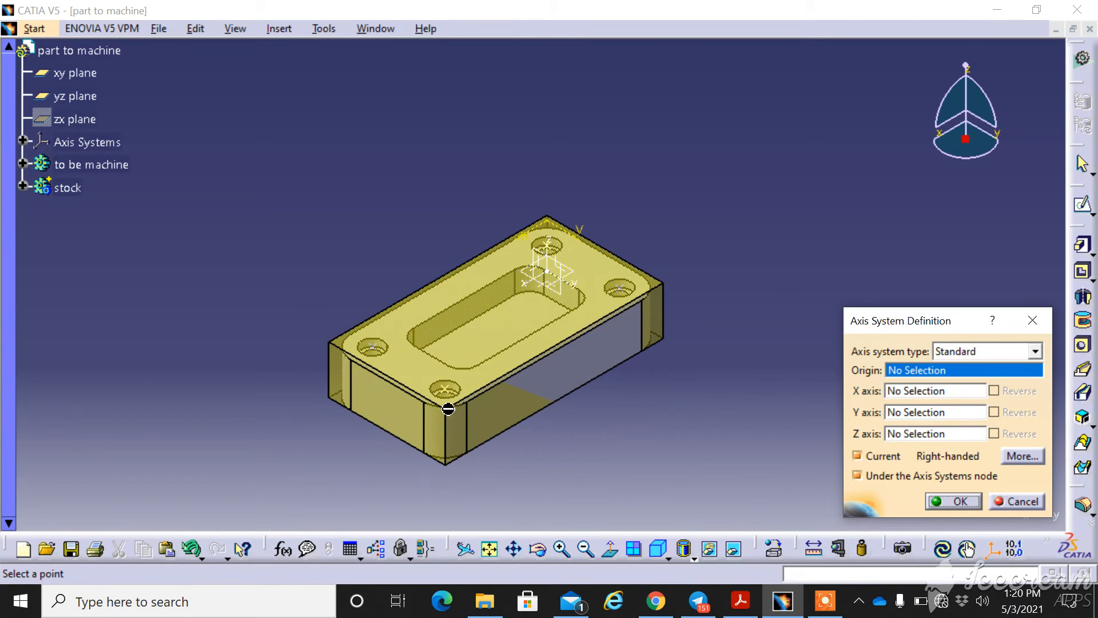
mouse_move(449, 410)
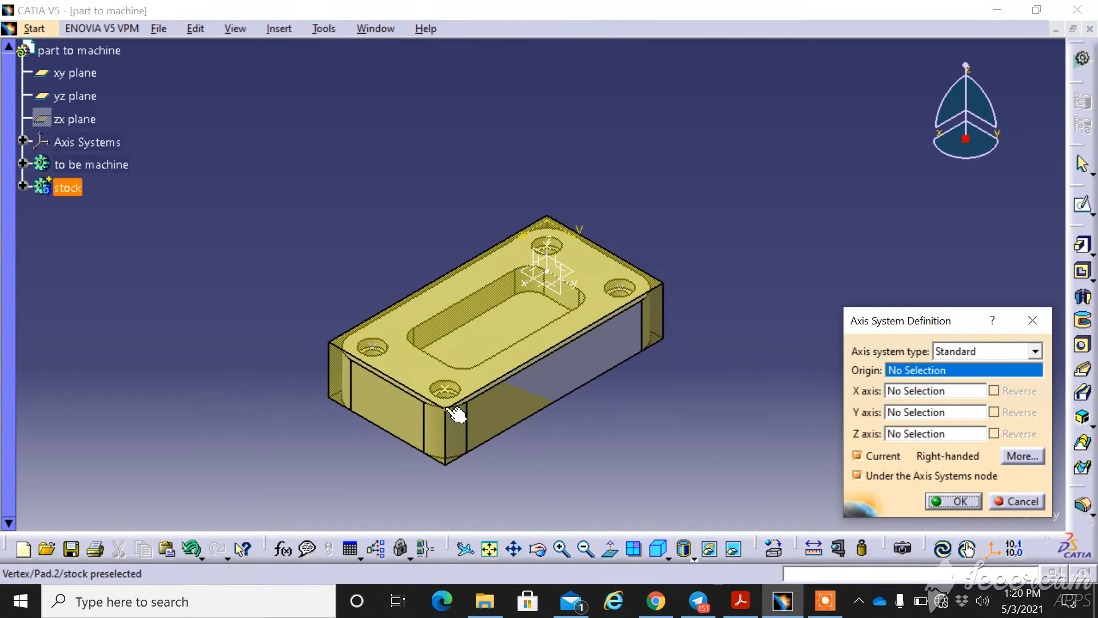
mouse_move(304, 434)
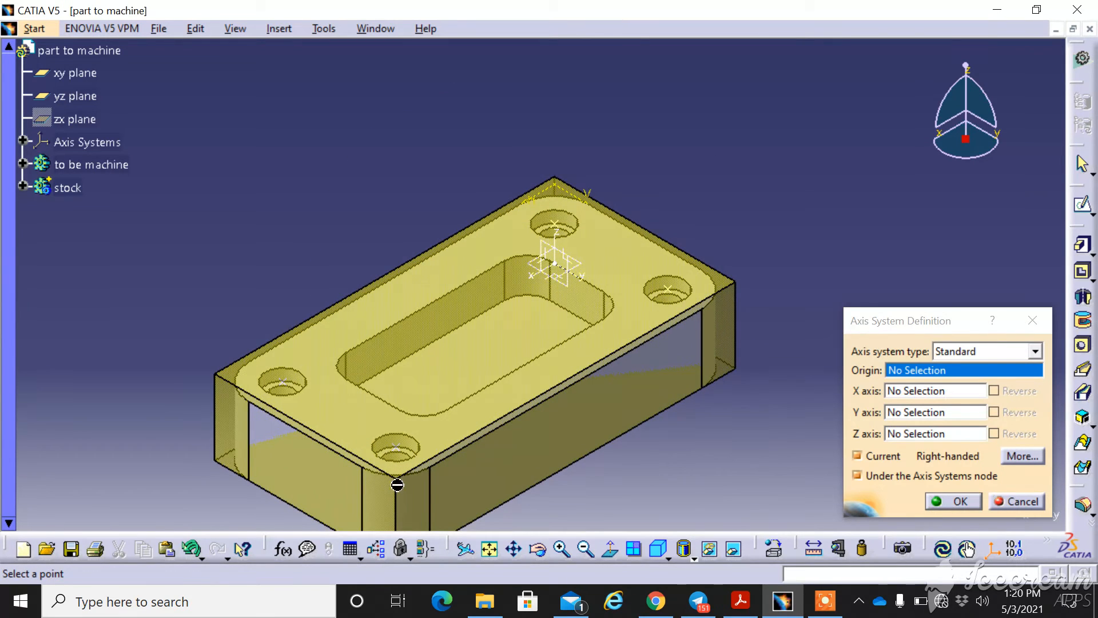
left_click(398, 476)
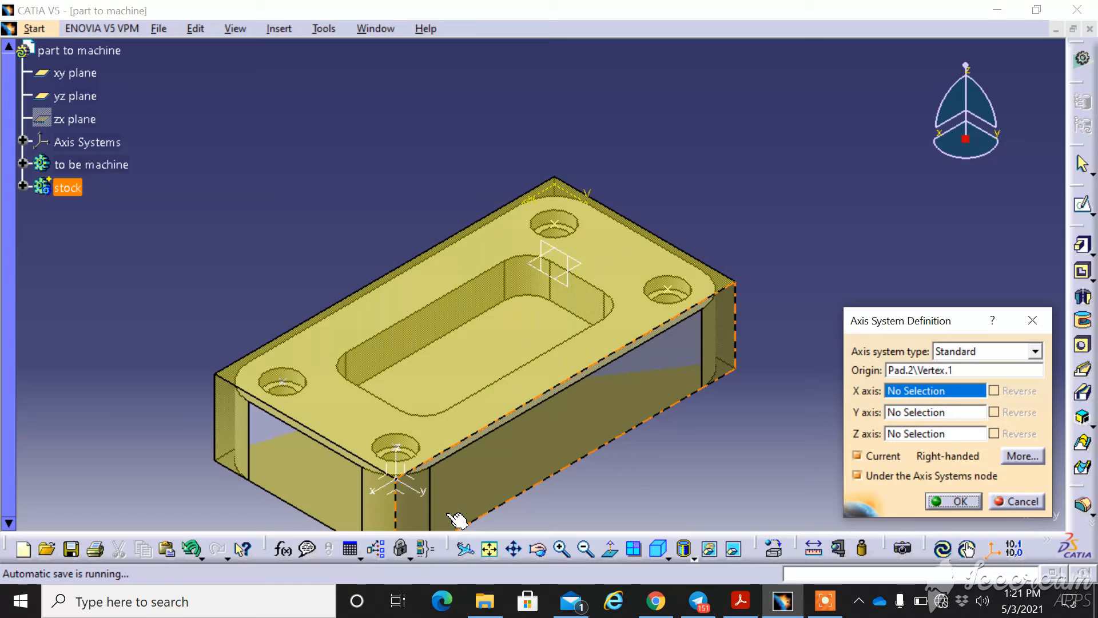
mouse_move(414, 491)
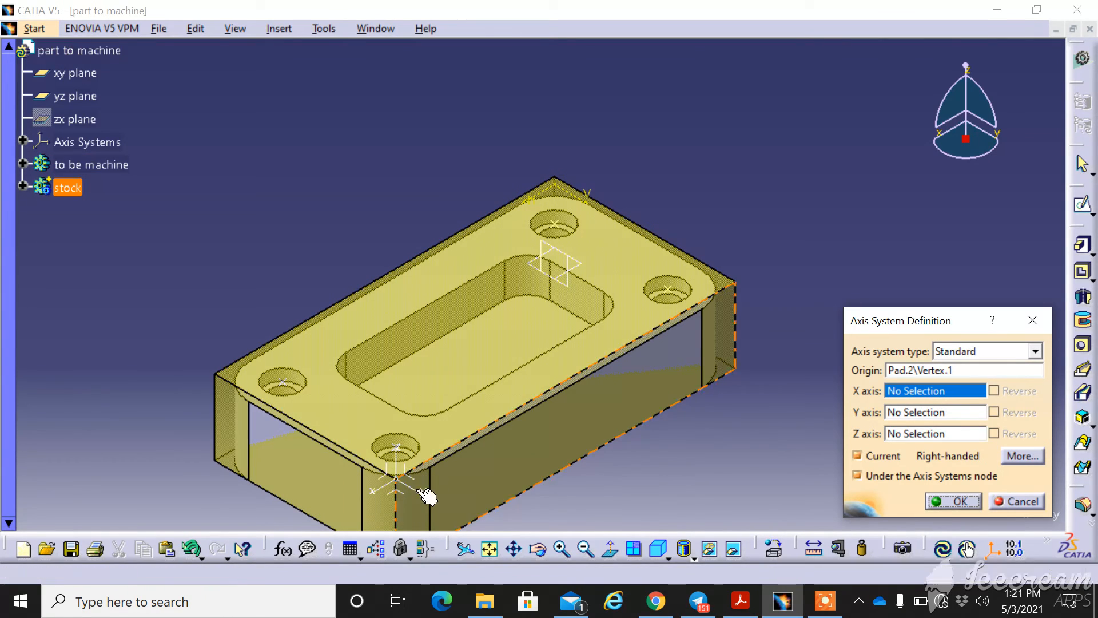
mouse_move(455, 498)
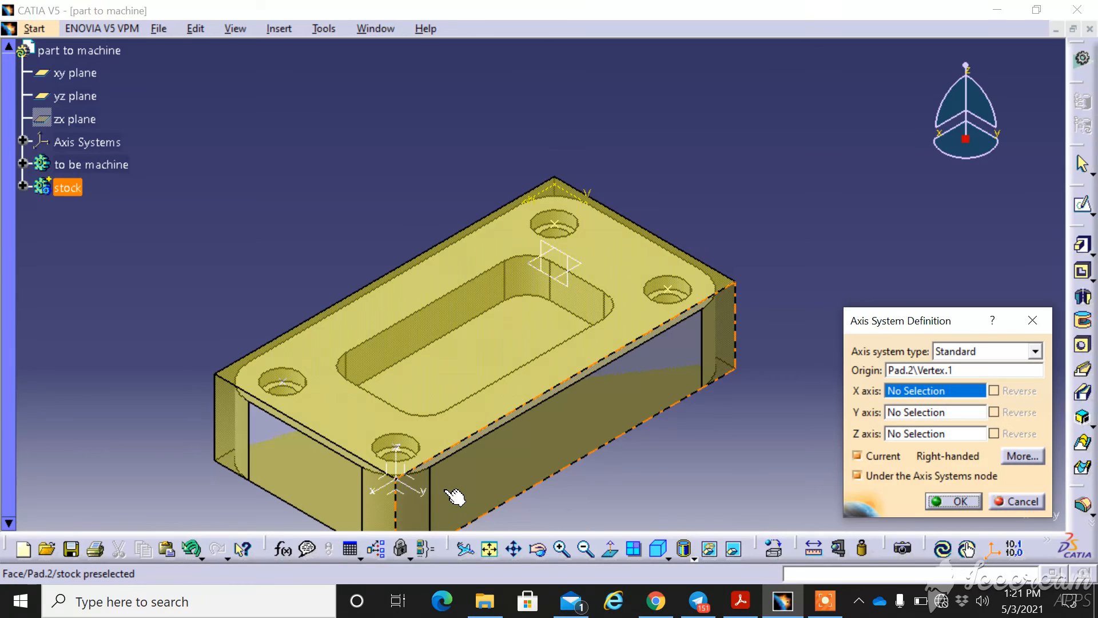
mouse_move(455, 495)
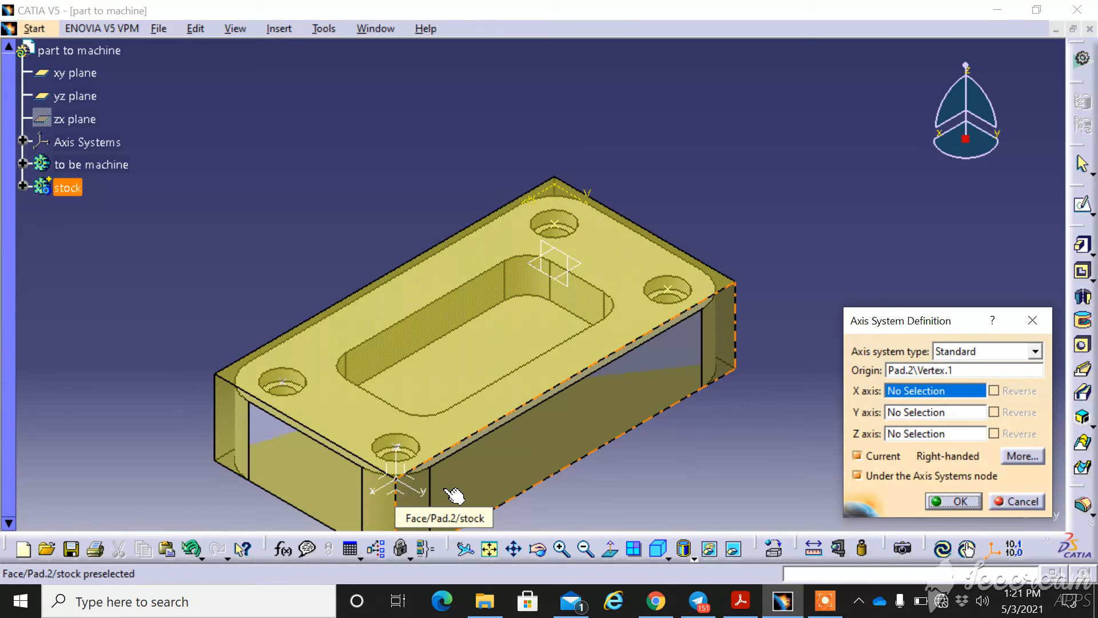
mouse_move(476, 441)
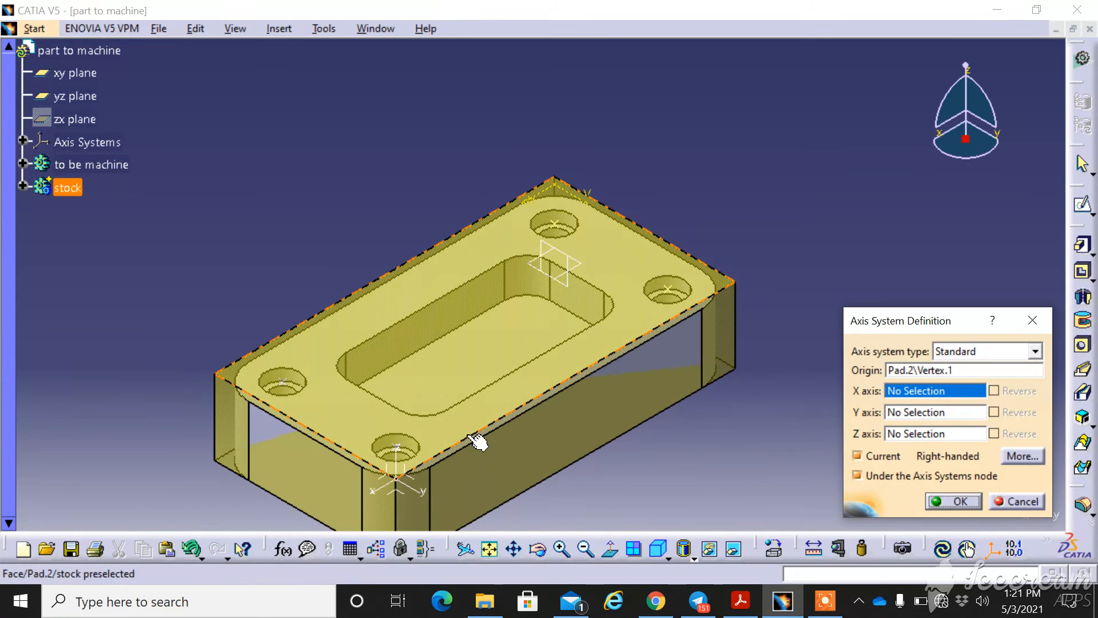
mouse_move(561, 441)
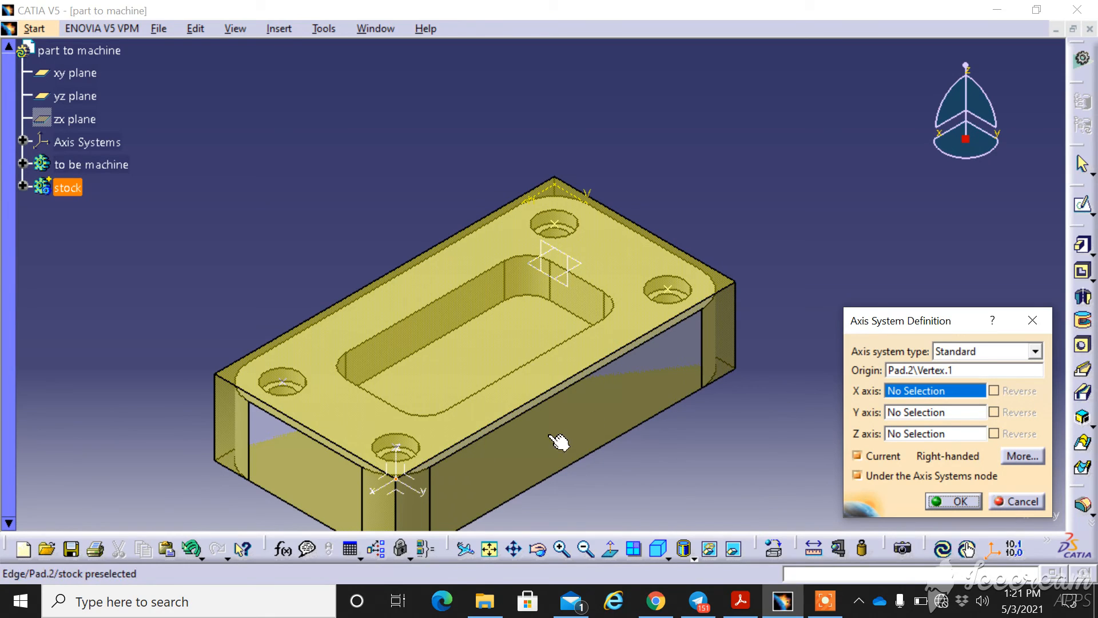
Align the axes with the stock corner edges, Y reversed, and create the axis system.
left_click(442, 462)
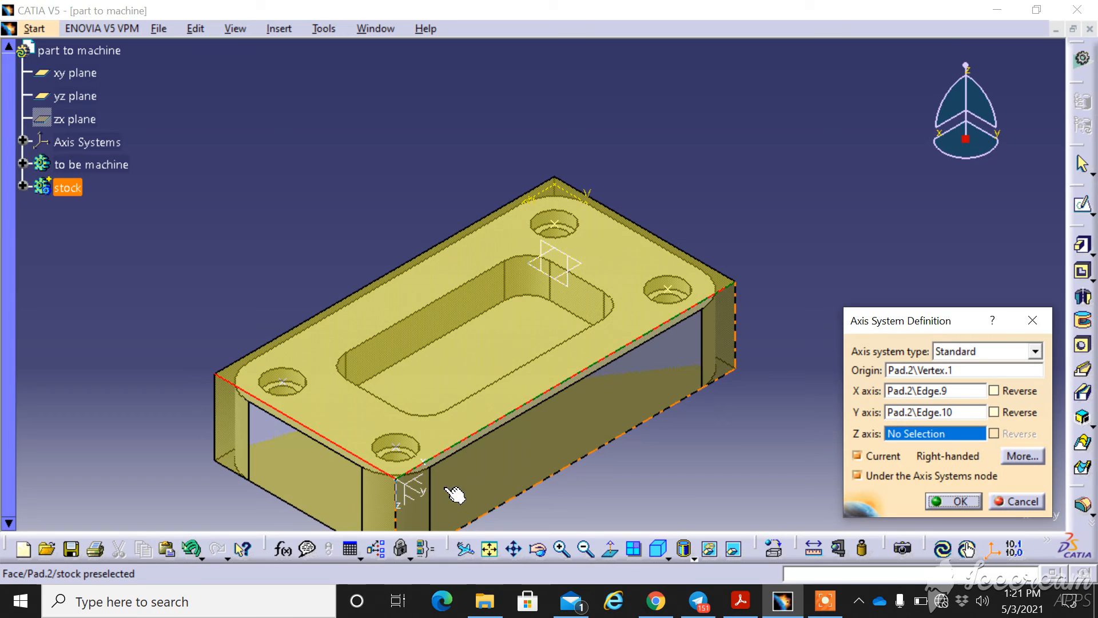
mouse_move(406, 525)
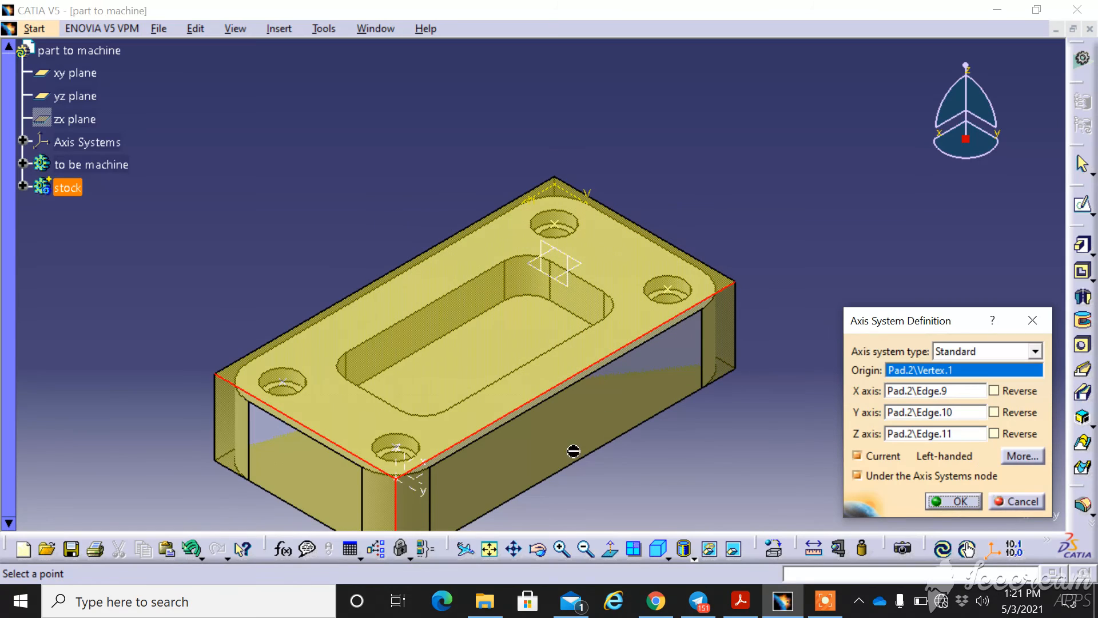
mouse_move(979, 457)
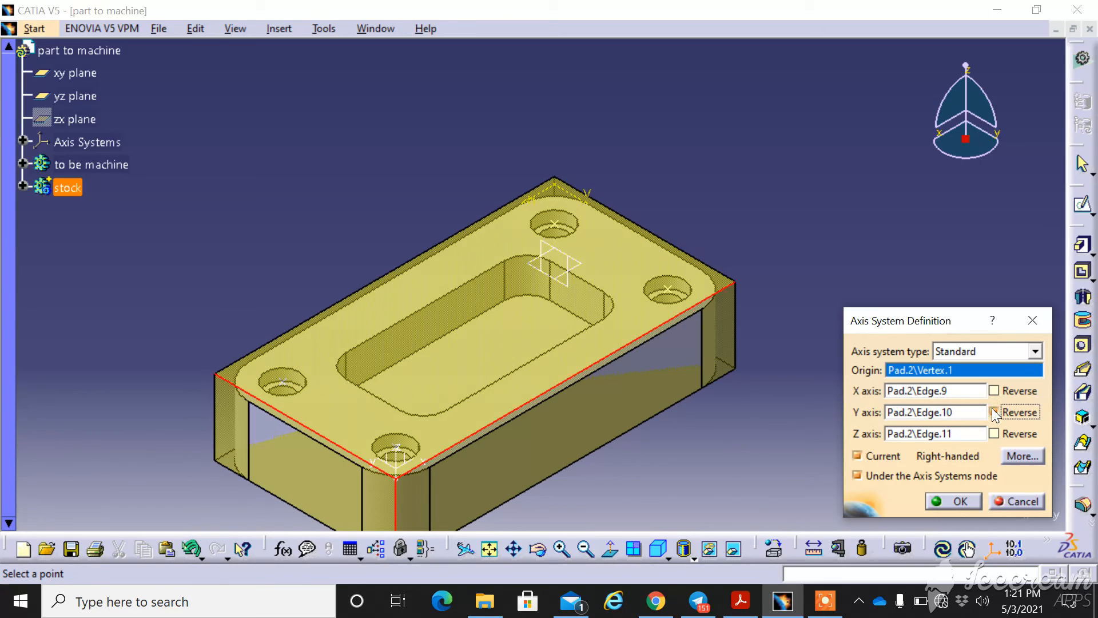
mouse_move(950, 510)
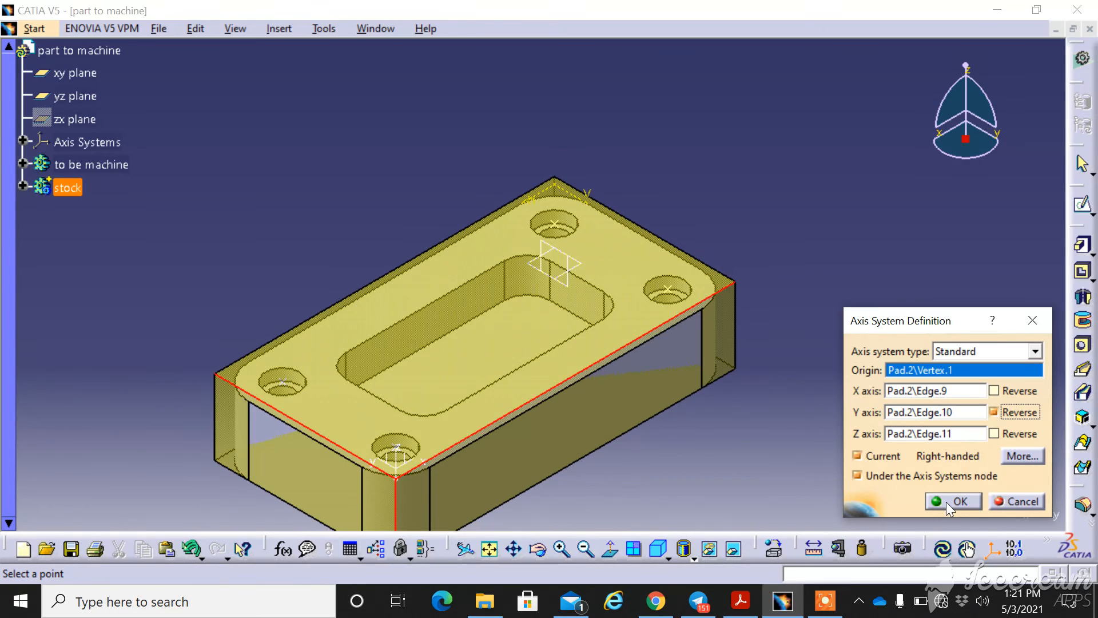
left_click(957, 501)
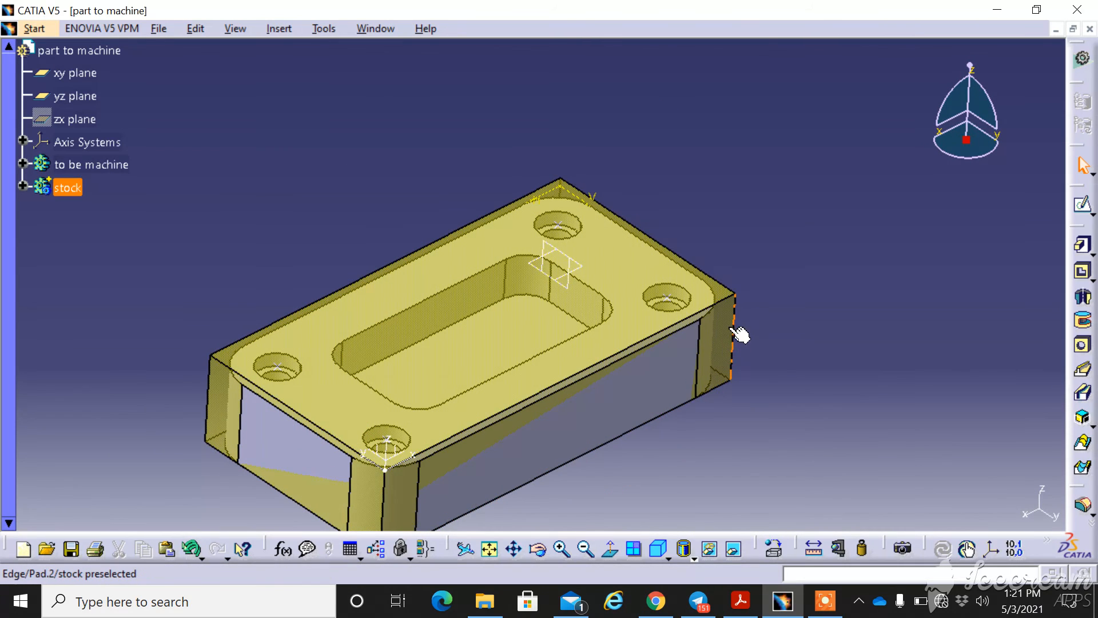
mouse_move(364, 511)
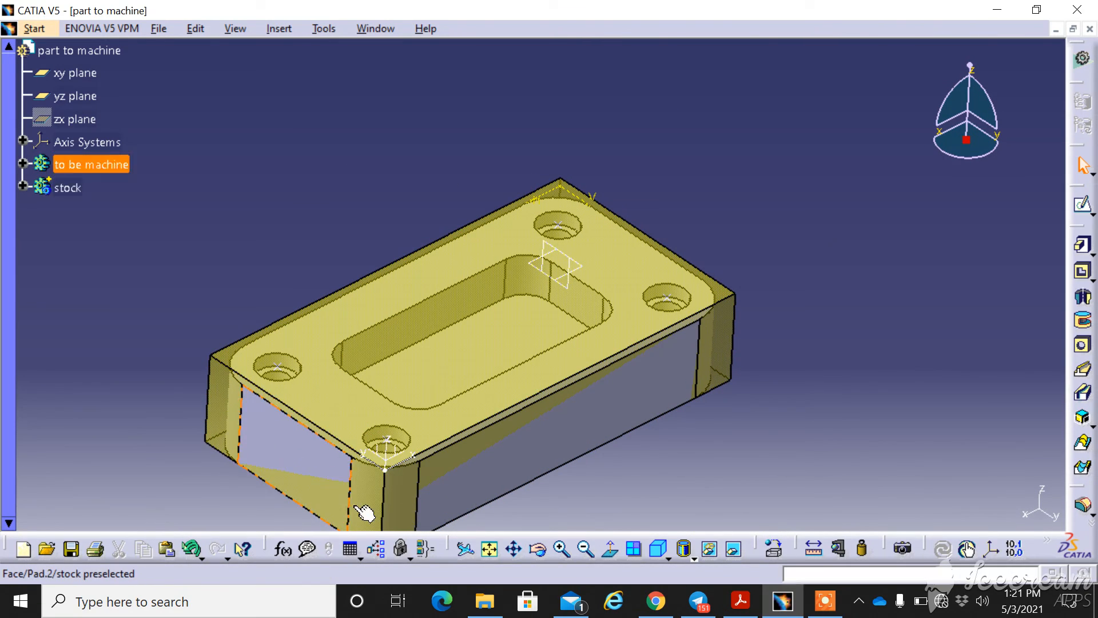
left_click(68, 187)
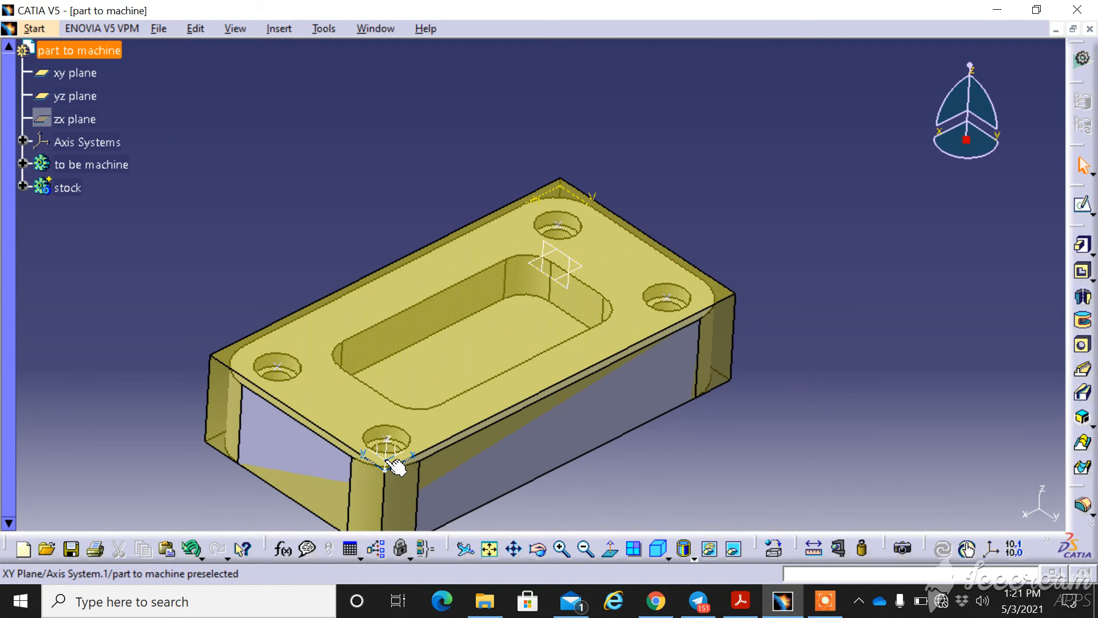
mouse_move(395, 468)
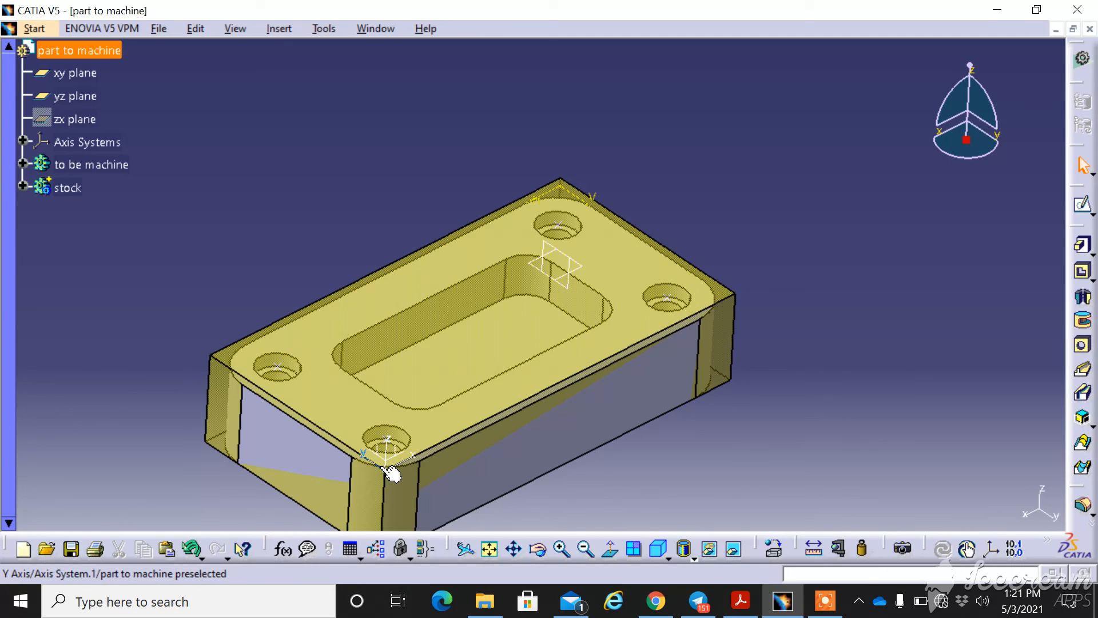
mouse_move(389, 479)
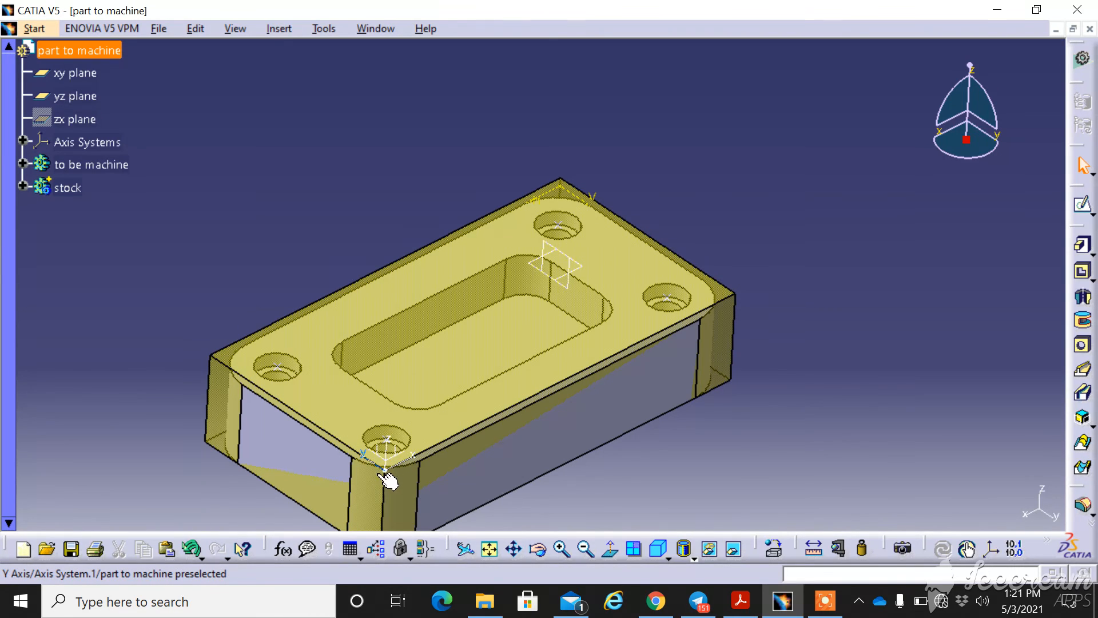